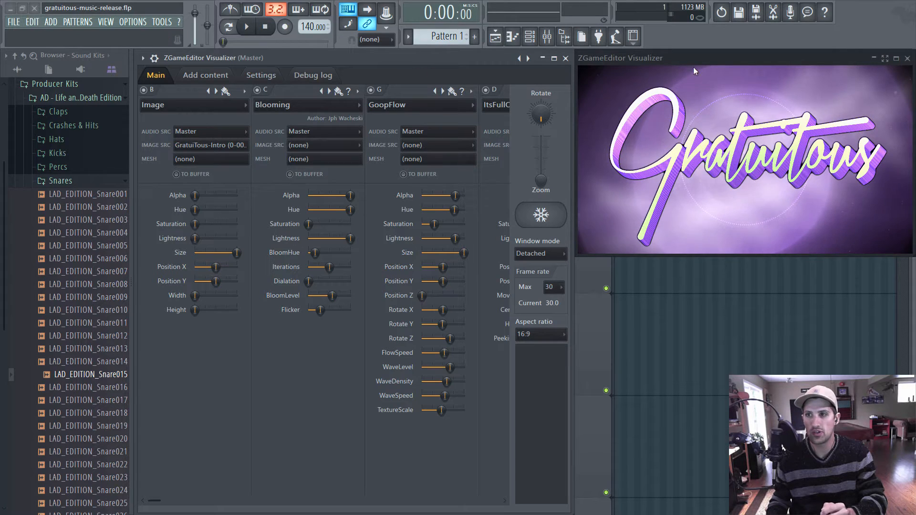
{"action": "mouse_move", "coordinate": [750, 217]}
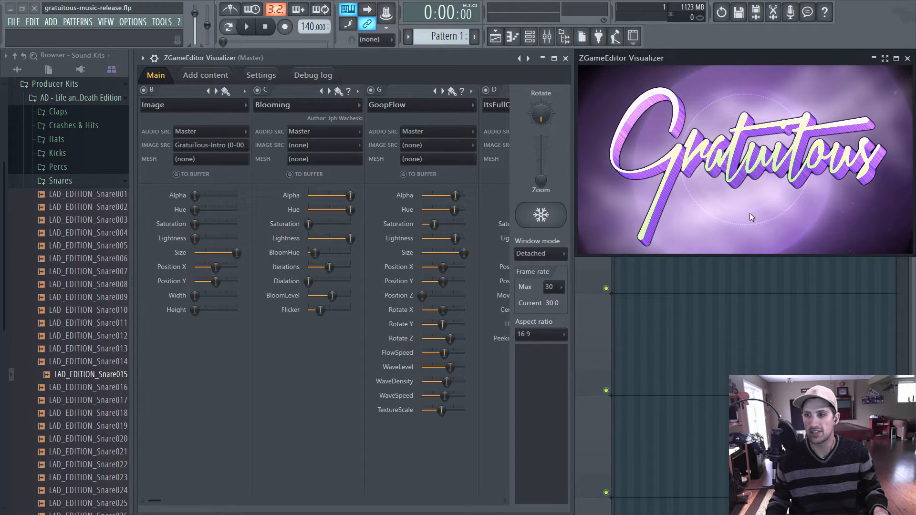
Step: Preview the Gratuitous logo visualizer scene by playing and stopping the song twice
{"action": "left_click", "coordinate": [245, 27]}
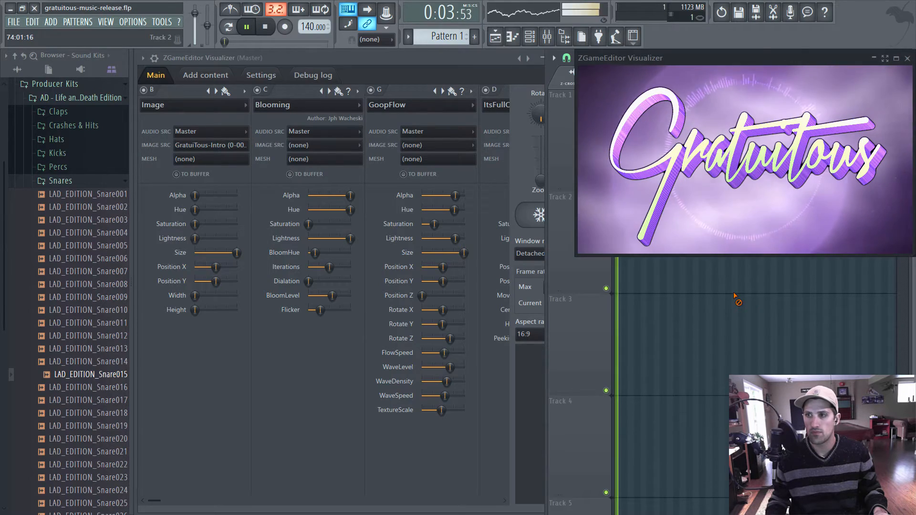
{"action": "left_click", "coordinate": [265, 26]}
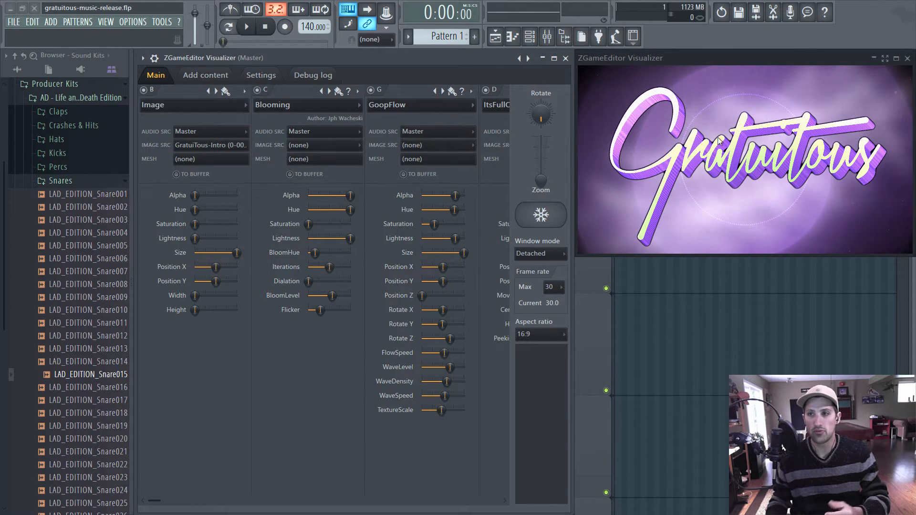
{"action": "mouse_move", "coordinate": [691, 170]}
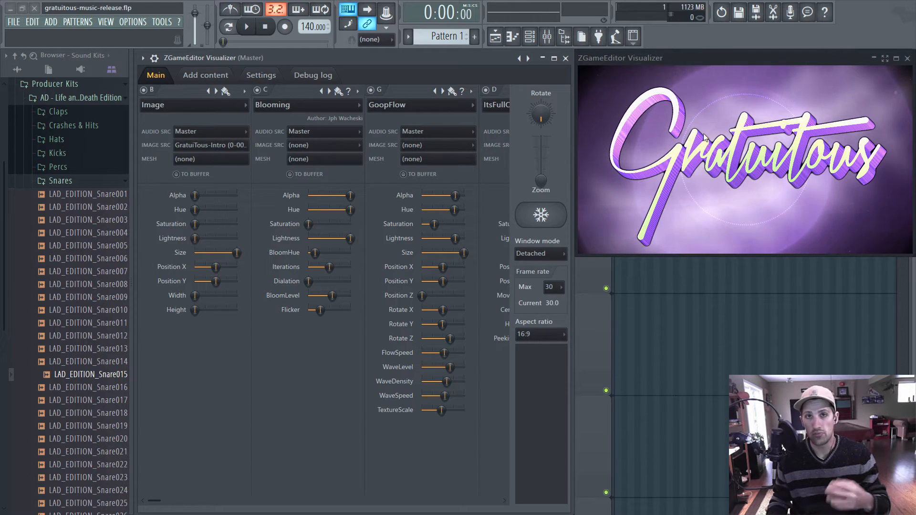
{"action": "mouse_move", "coordinate": [707, 109]}
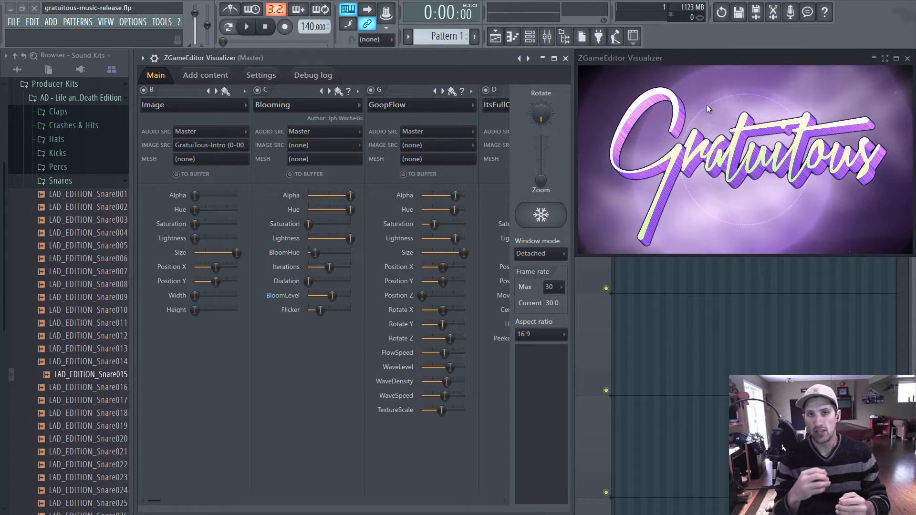
{"action": "mouse_move", "coordinate": [718, 65]}
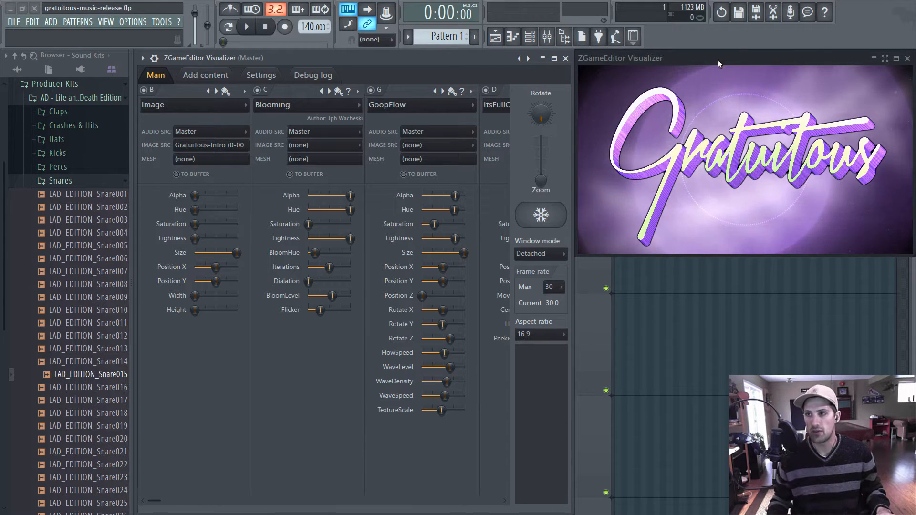
{"action": "mouse_move", "coordinate": [723, 149]}
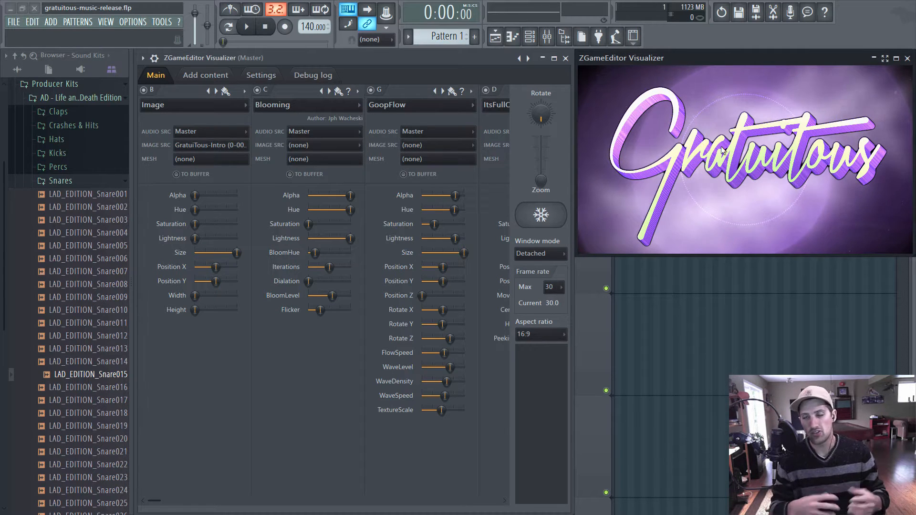
{"action": "left_click", "coordinate": [245, 26]}
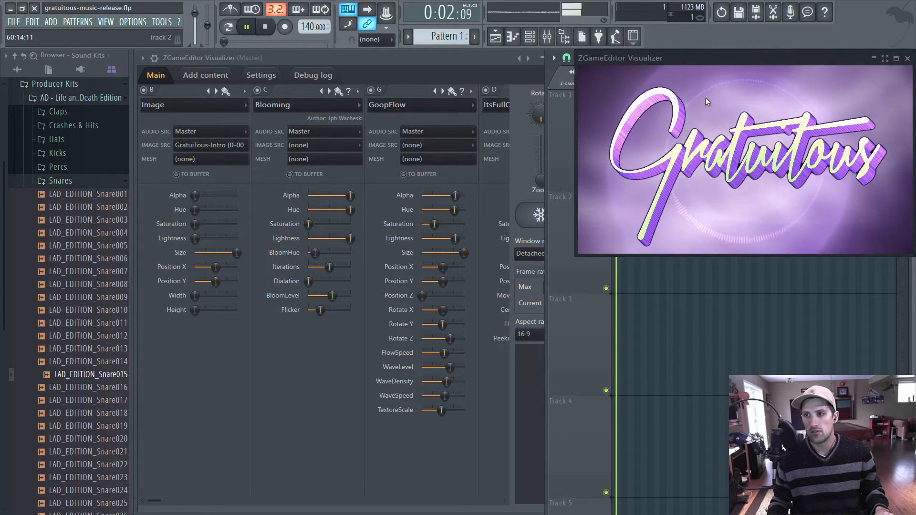
{"action": "left_click", "coordinate": [264, 26]}
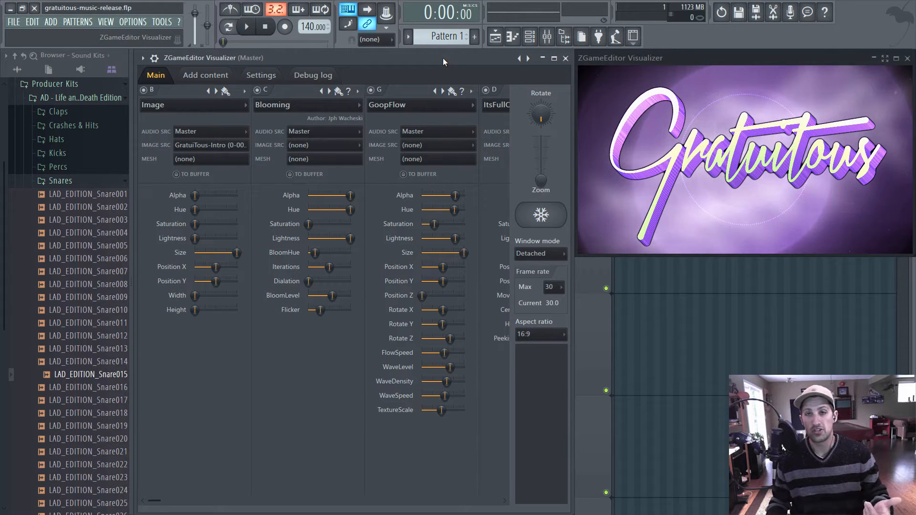
{"action": "mouse_move", "coordinate": [222, 62]}
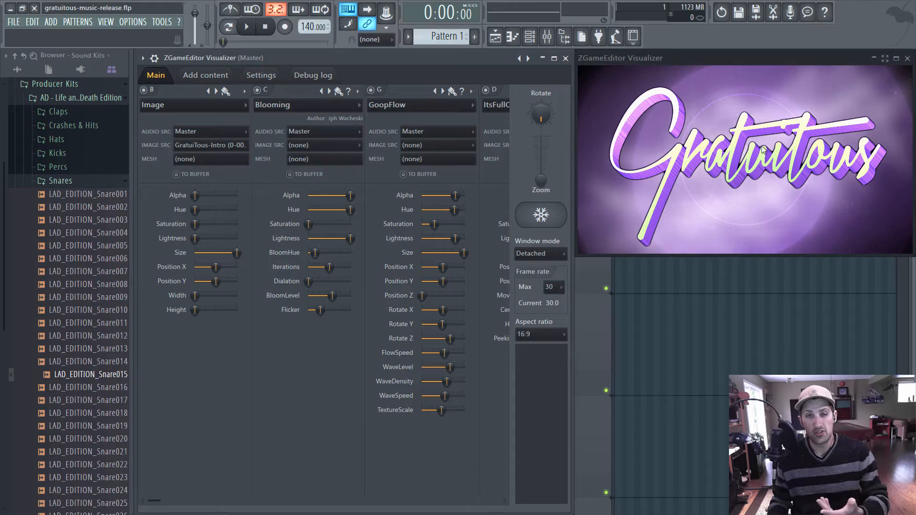
{"action": "mouse_move", "coordinate": [742, 181]}
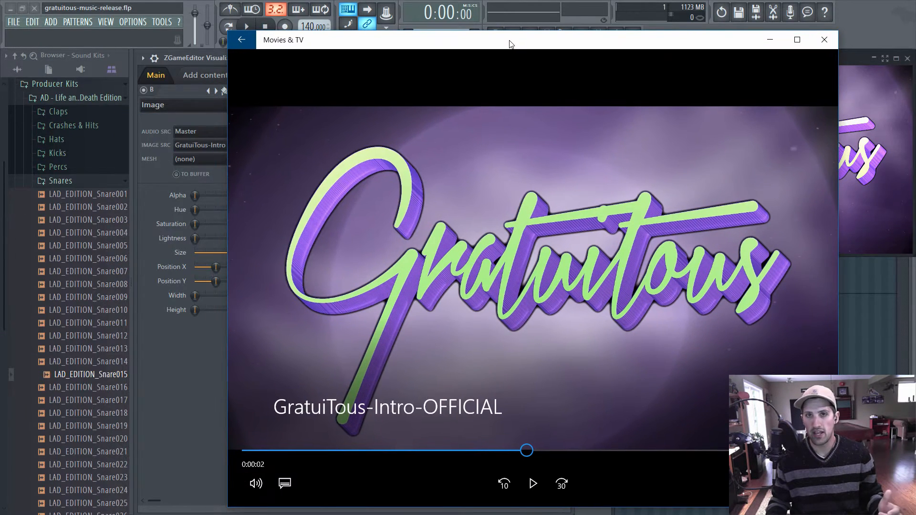
Step: Watch the original GratuiTous intro video full screen in Movies & TV, then close it
{"action": "left_click", "coordinate": [796, 39]}
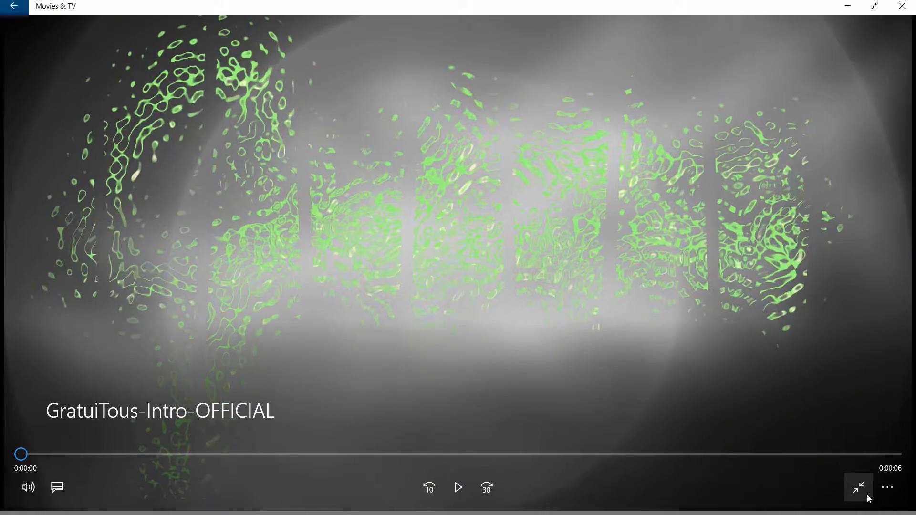
{"action": "left_click", "coordinate": [856, 486]}
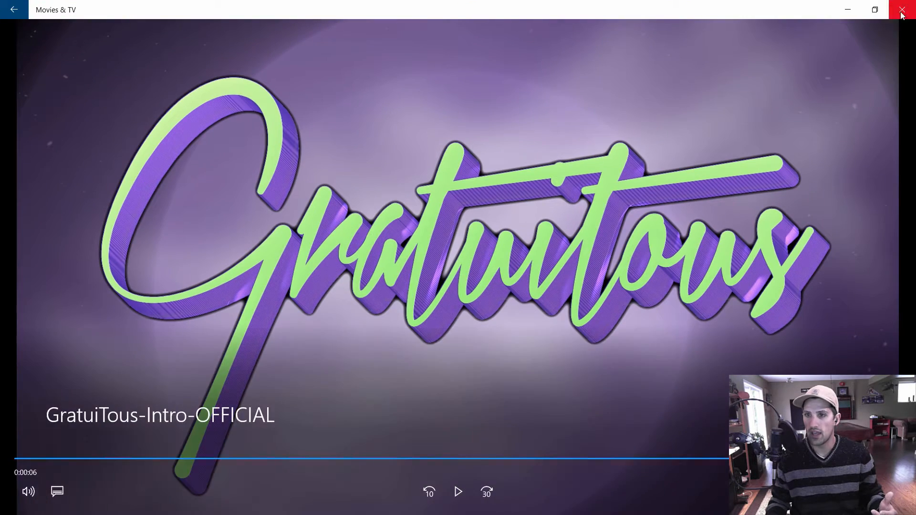
{"action": "left_click", "coordinate": [903, 10]}
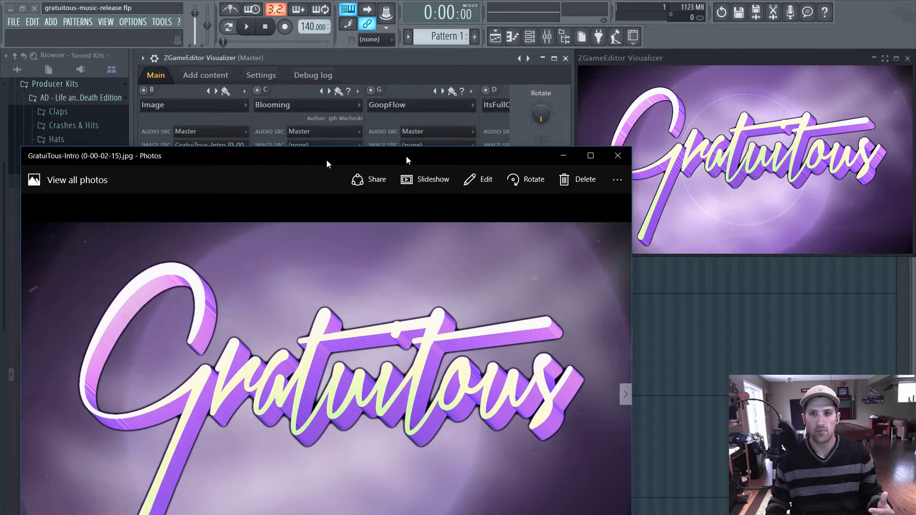
Step: Browse the logo PNG and background JPG intro stills maximized in Photos, then close it
{"action": "left_click", "coordinate": [590, 156]}
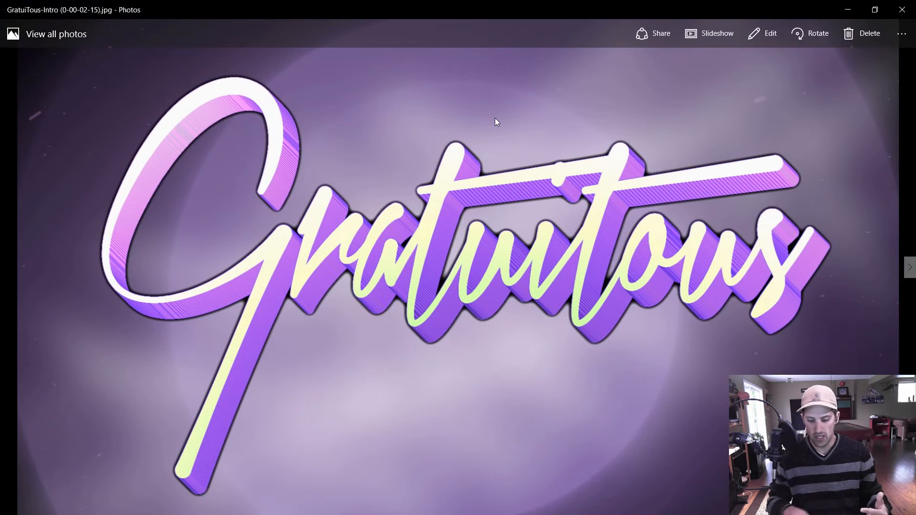
{"action": "left_click", "coordinate": [909, 267]}
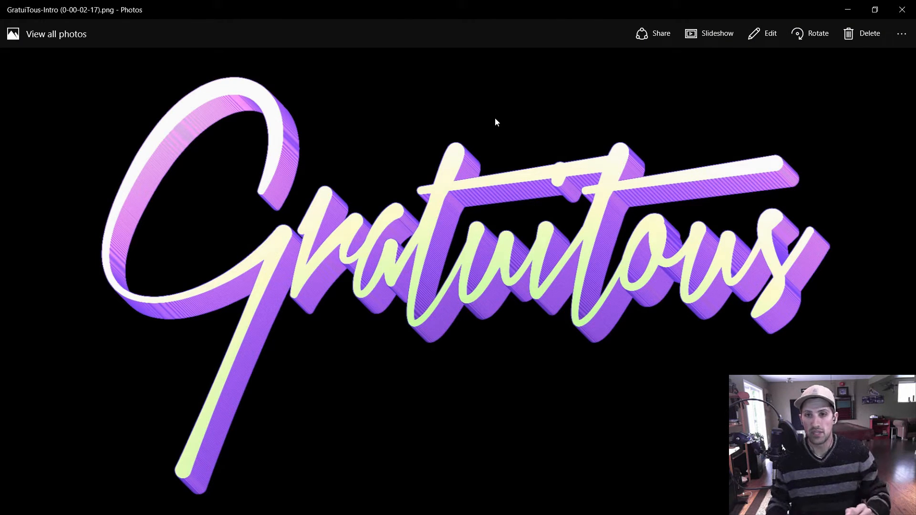
{"action": "mouse_move", "coordinate": [260, 108]}
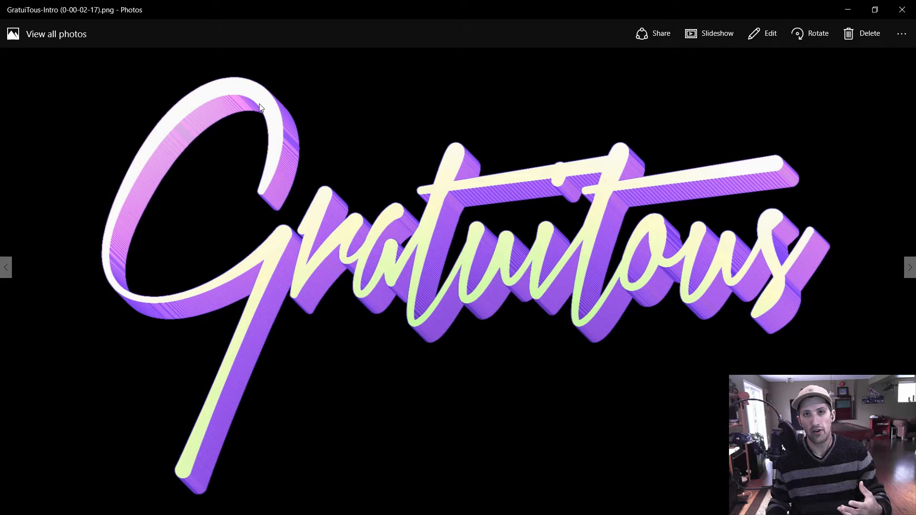
{"action": "mouse_move", "coordinate": [270, 193]}
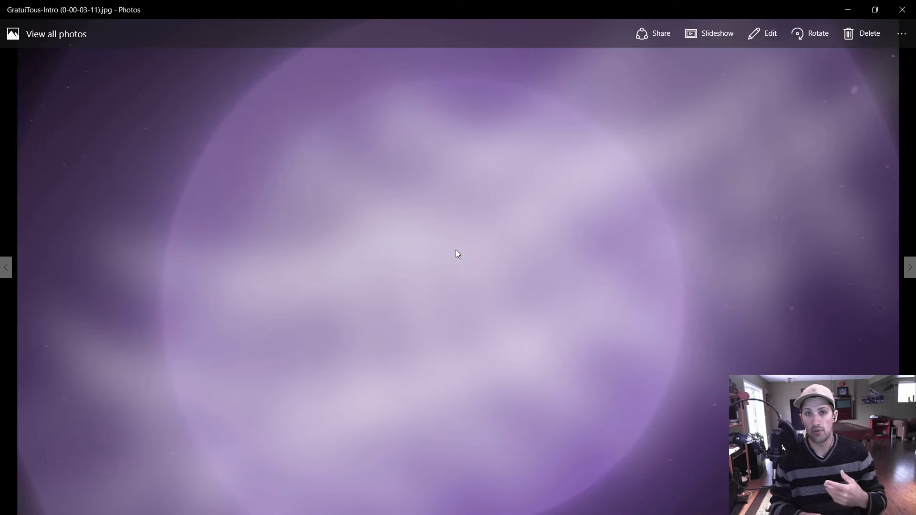
{"action": "left_click", "coordinate": [909, 267]}
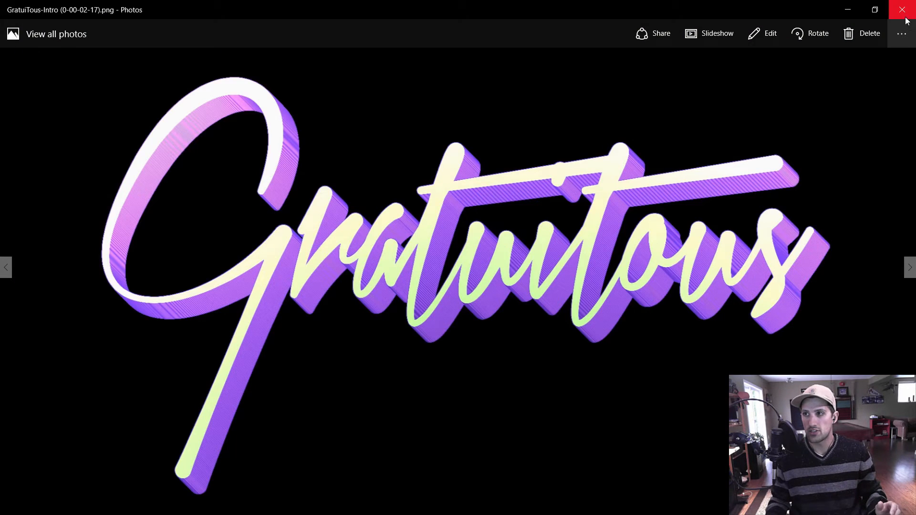
{"action": "left_click", "coordinate": [906, 10]}
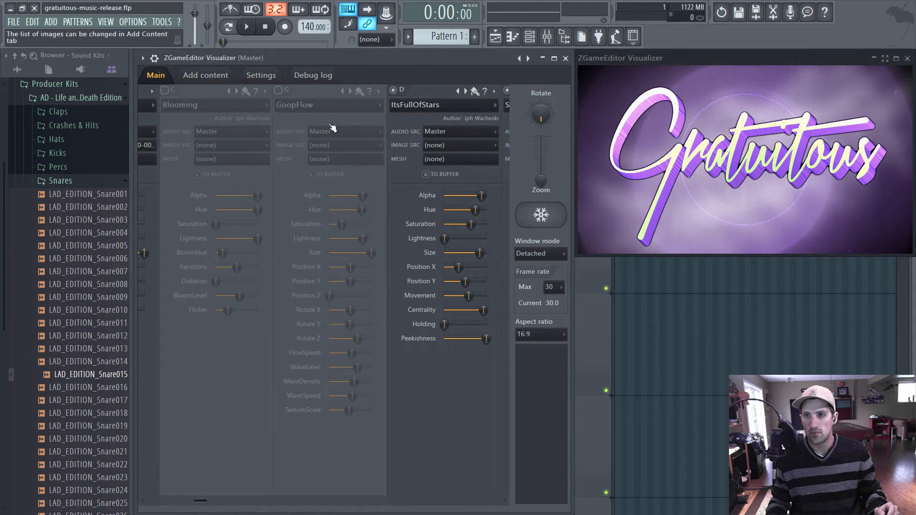
{"action": "scroll", "scroll_direction": "right", "scroll_amount": 3}
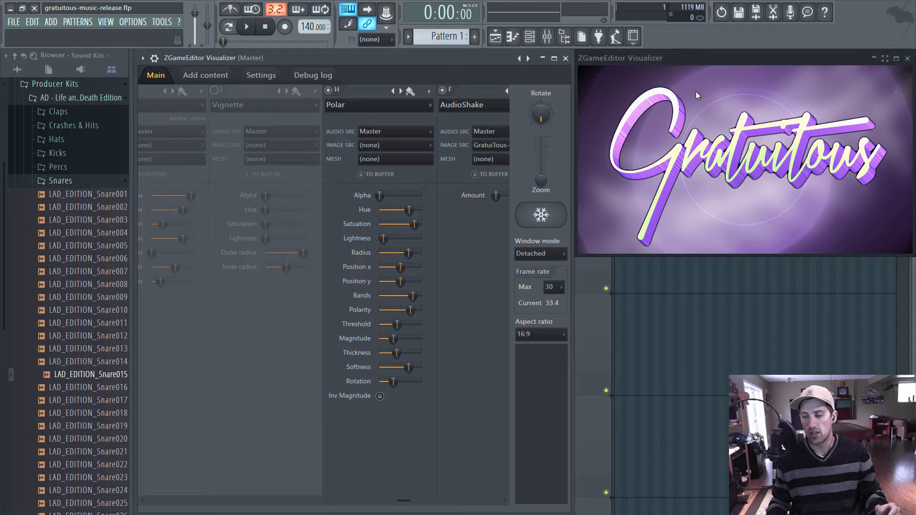
{"action": "left_click", "coordinate": [245, 26]}
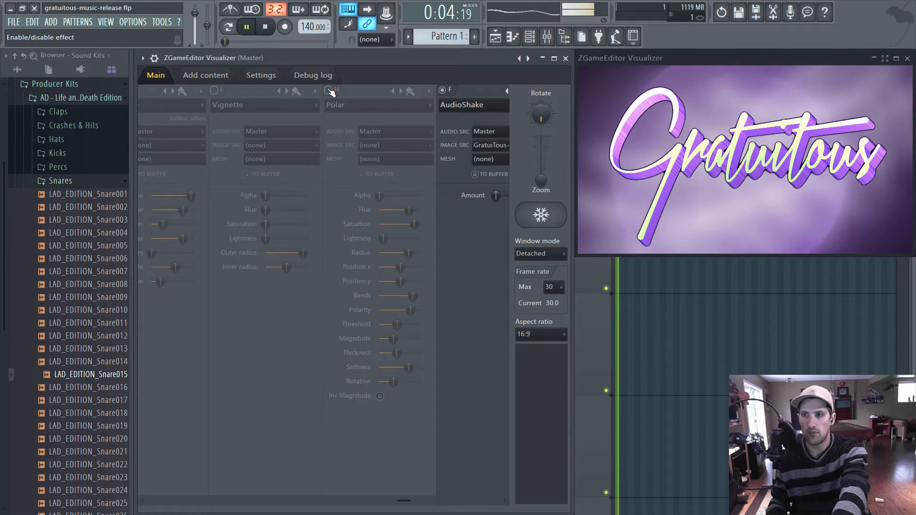
{"action": "left_click", "coordinate": [264, 27]}
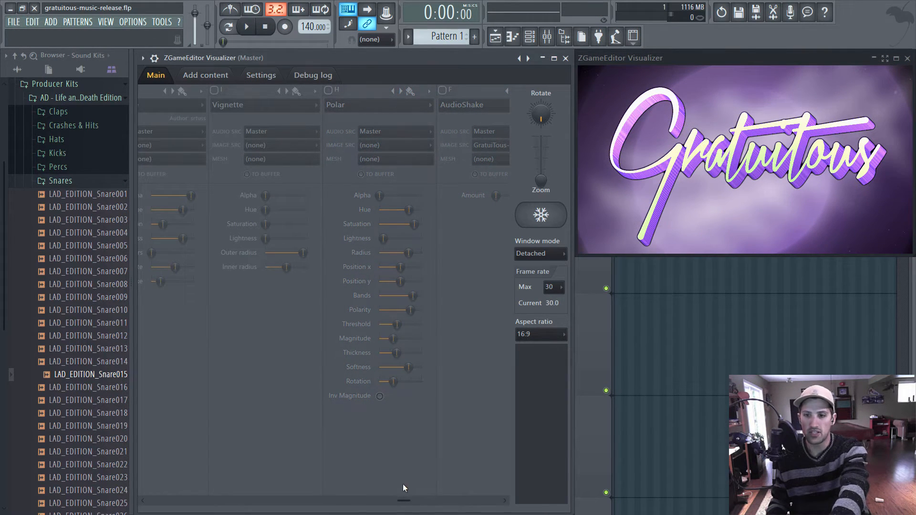
{"action": "scroll", "scroll_direction": "right", "scroll_amount": 3}
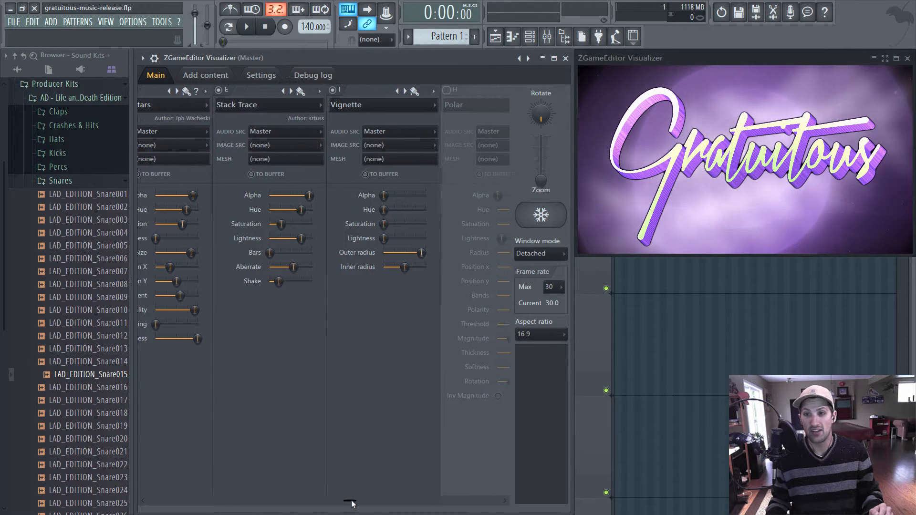
{"action": "scroll", "scroll_direction": "left", "scroll_amount": 3}
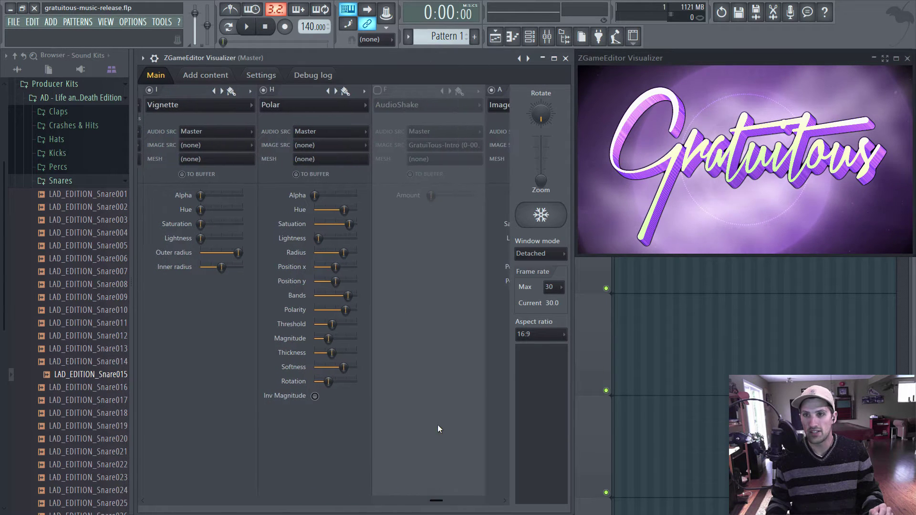
{"action": "left_click", "coordinate": [379, 90]}
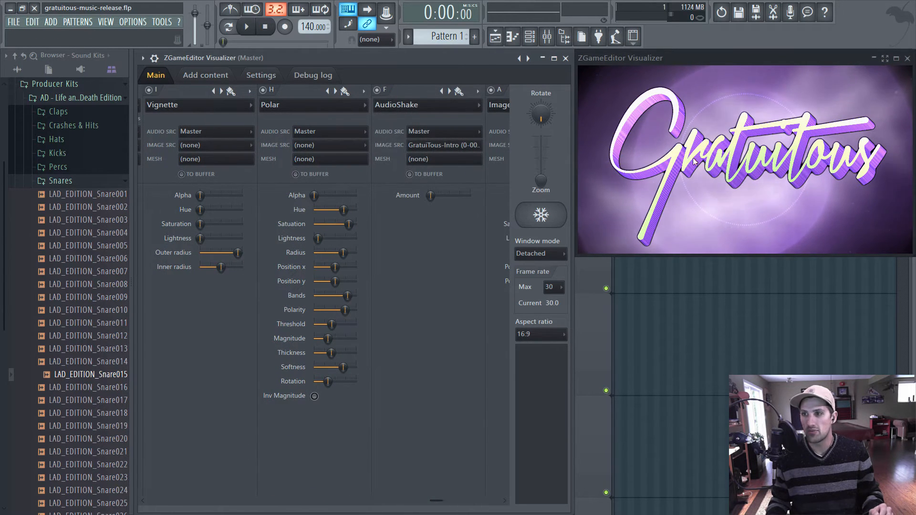
{"action": "left_click", "coordinate": [245, 27]}
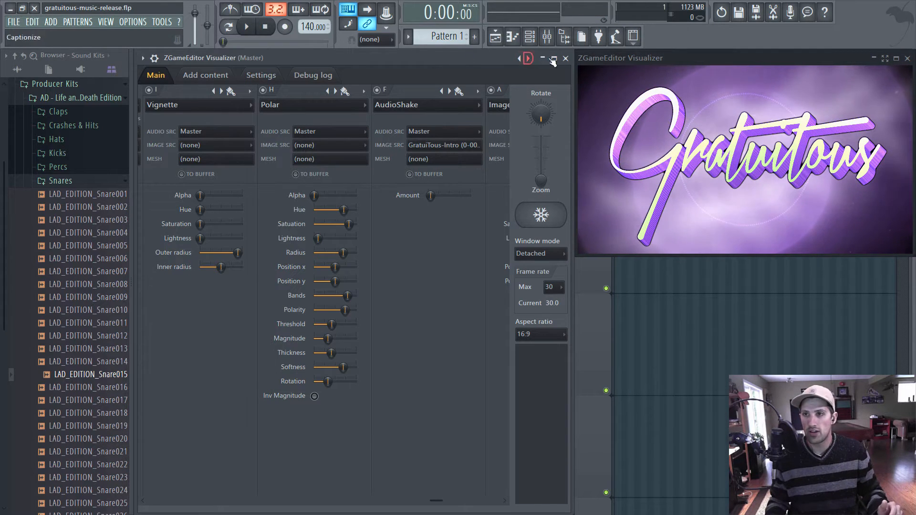
Step: Close the old editor and load ZGameEditor Visualizer into the Master track's second slot
{"action": "left_click", "coordinate": [552, 58]}
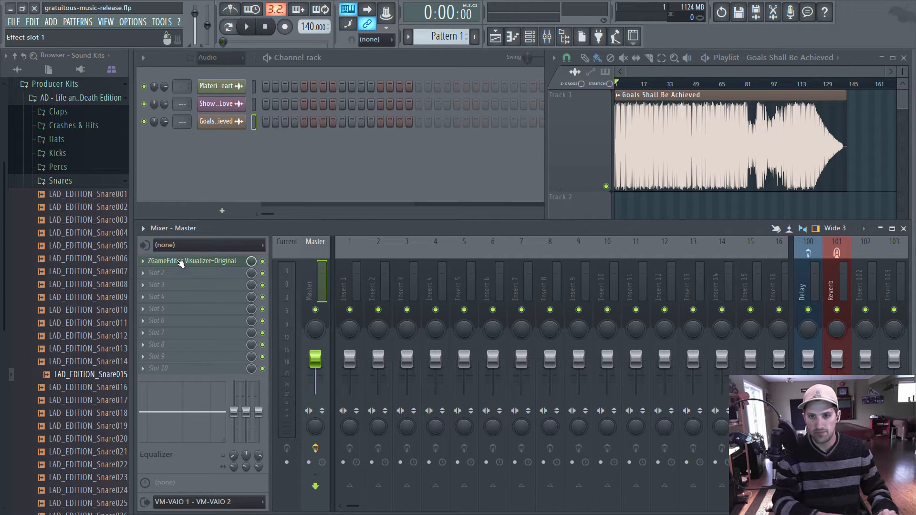
{"action": "mouse_move", "coordinate": [178, 270]}
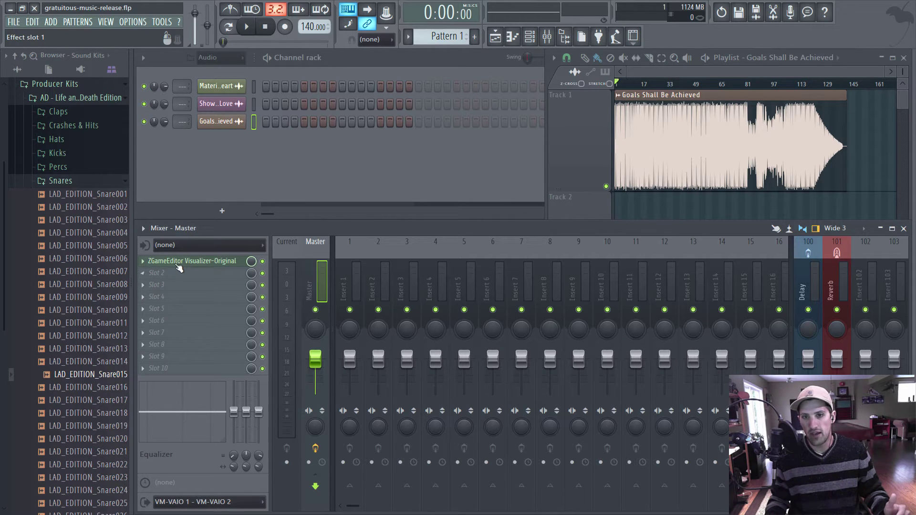
{"action": "left_click", "coordinate": [156, 273]}
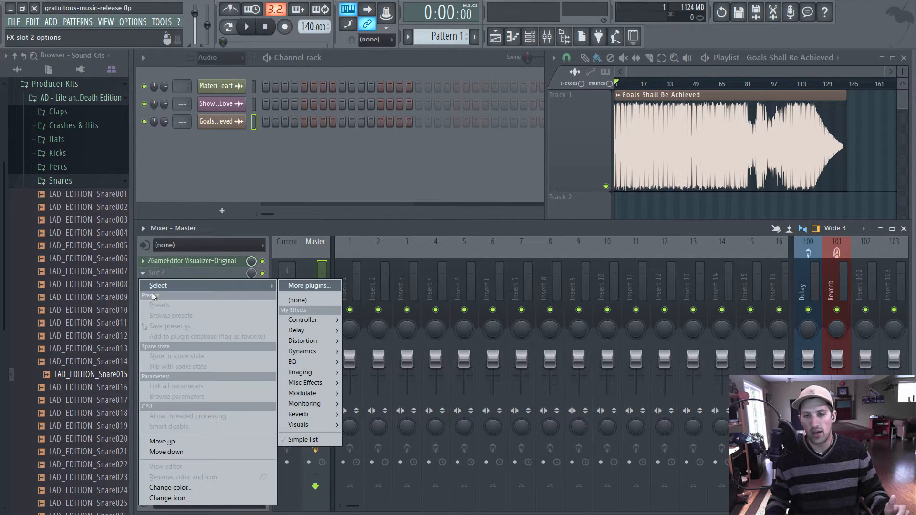
{"action": "mouse_move", "coordinate": [298, 414]}
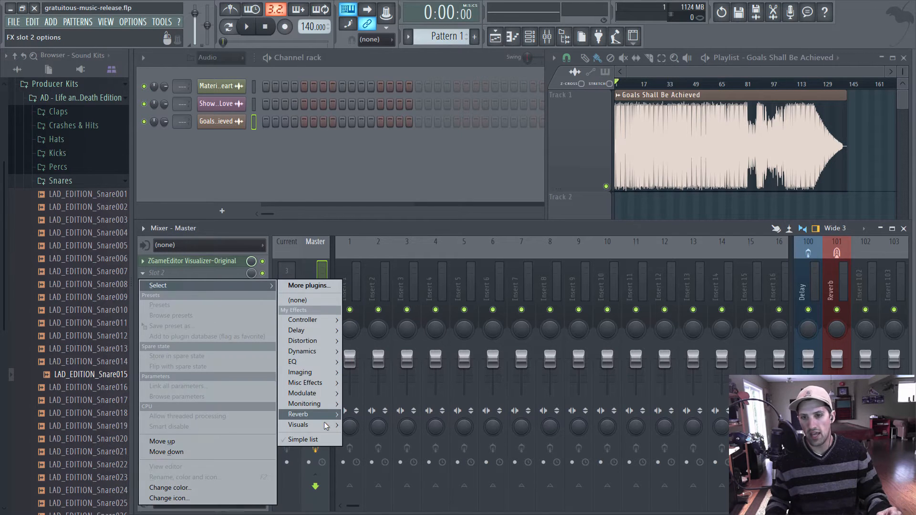
{"action": "mouse_move", "coordinate": [297, 424]}
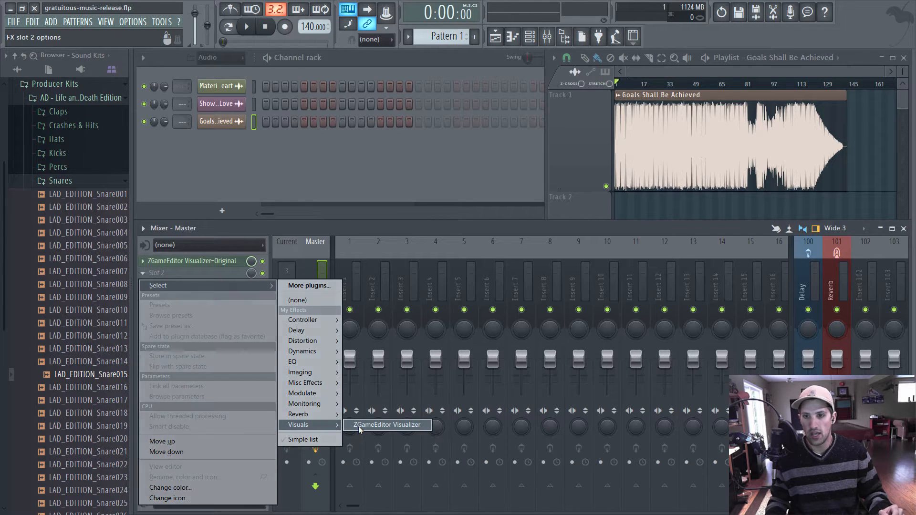
{"action": "left_click", "coordinate": [387, 424]}
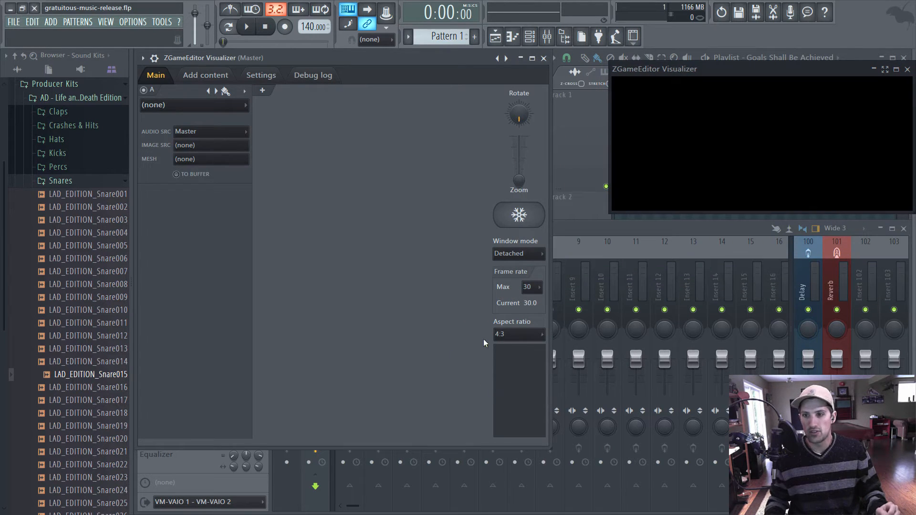
Step: Set the visualizer aspect ratio to 16:9 and add two more layers
{"action": "left_click", "coordinate": [516, 333]}
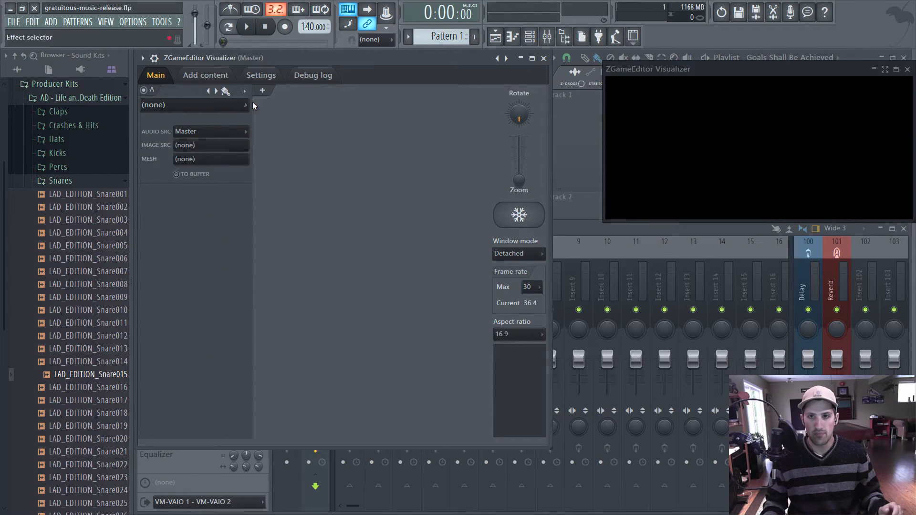
{"action": "left_click", "coordinate": [261, 90]}
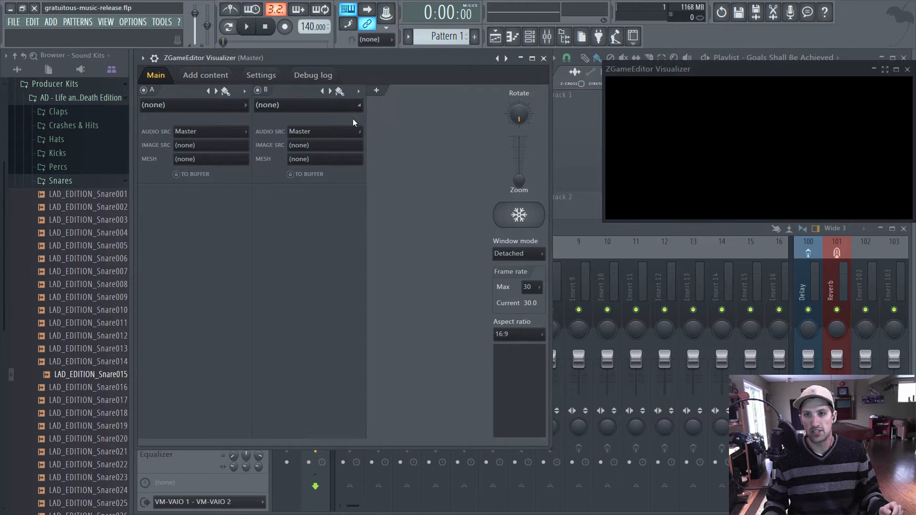
{"action": "left_click", "coordinate": [376, 90]}
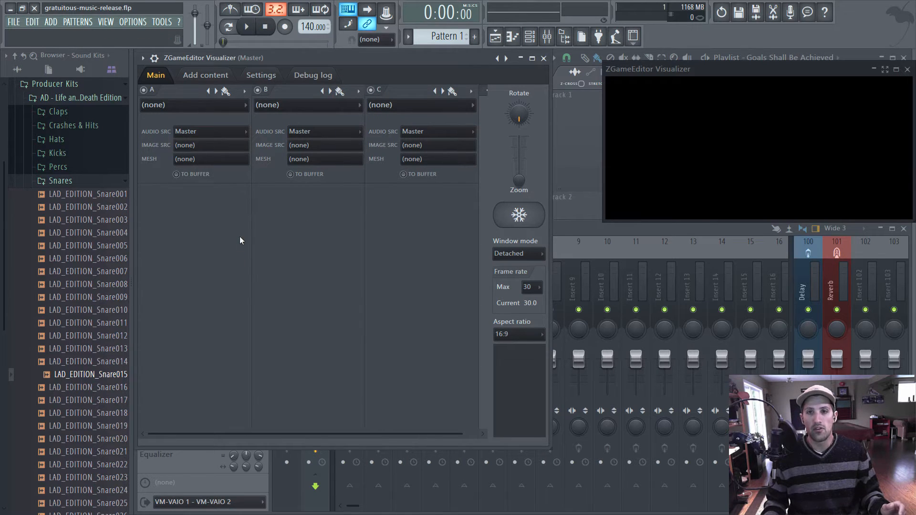
{"action": "mouse_move", "coordinate": [310, 237]}
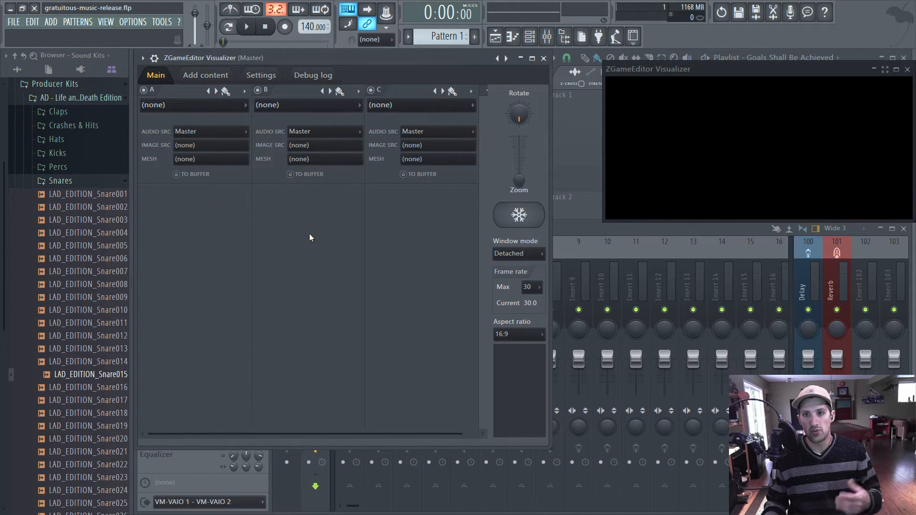
{"action": "mouse_move", "coordinate": [371, 146]}
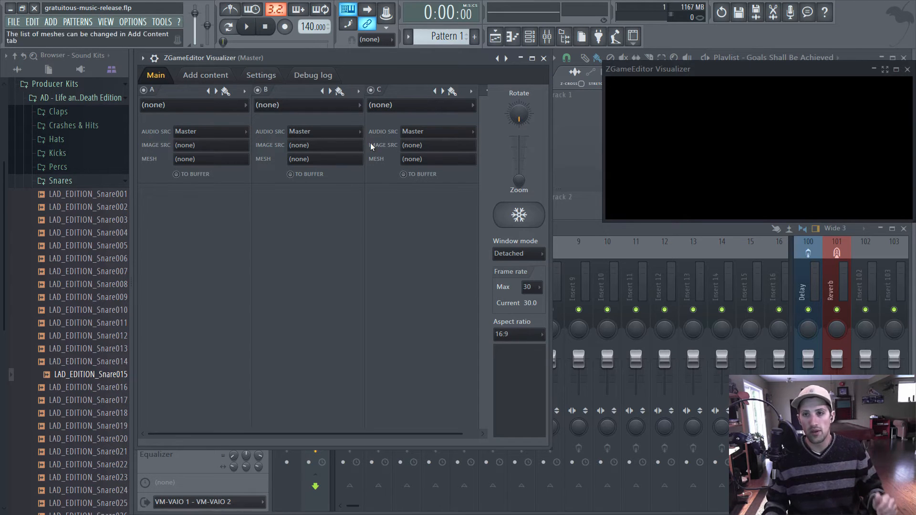
{"action": "mouse_move", "coordinate": [178, 235]}
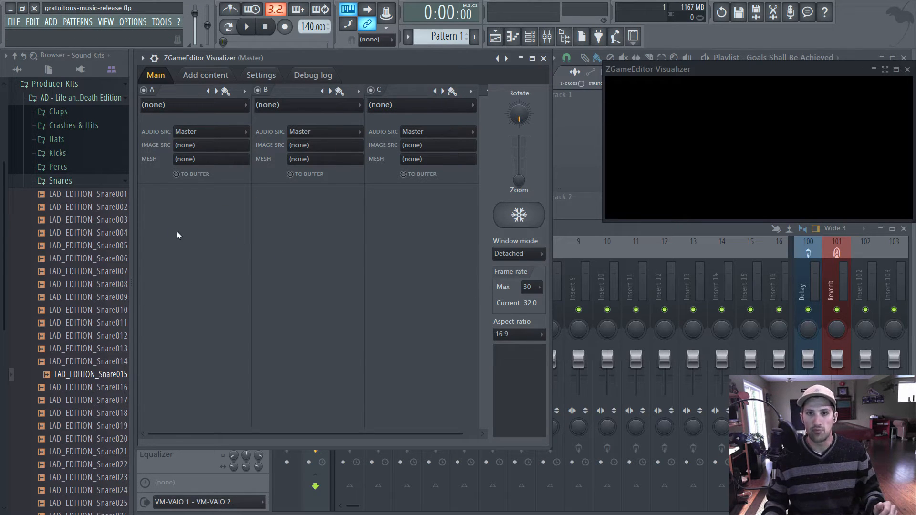
{"action": "mouse_move", "coordinate": [304, 256]}
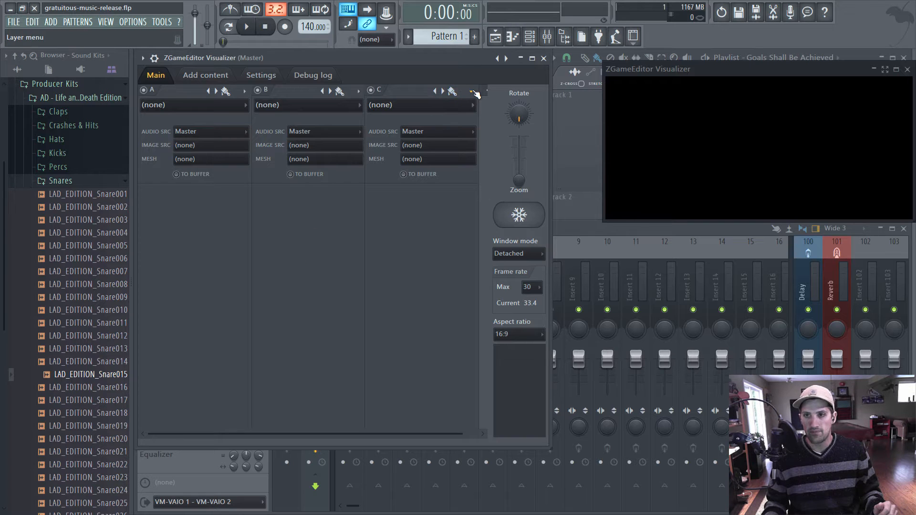
Step: Disable layer C and delete the extra layer
{"action": "left_click", "coordinate": [470, 92]}
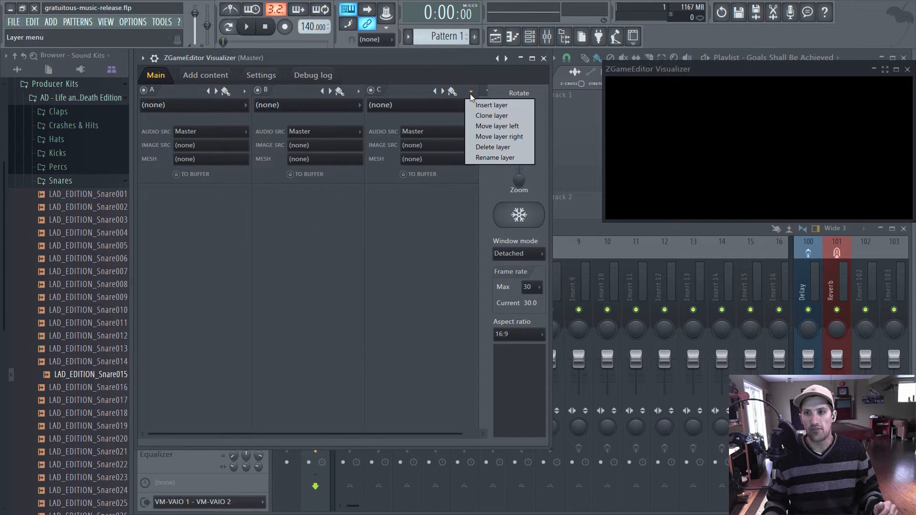
{"action": "mouse_move", "coordinate": [489, 115]}
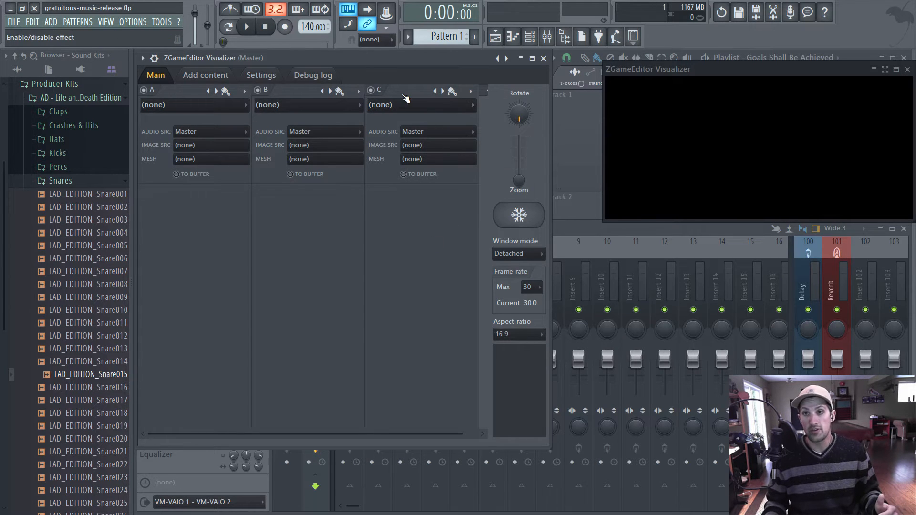
{"action": "left_click", "coordinate": [370, 90]}
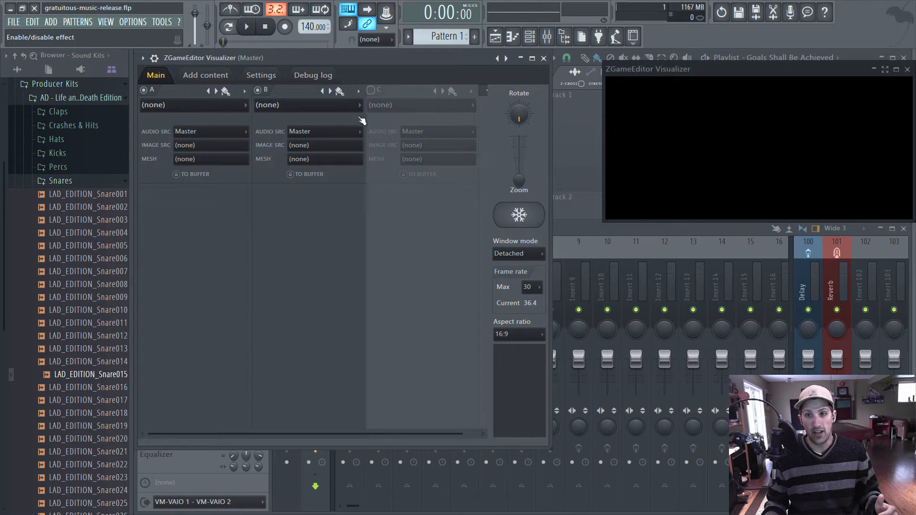
{"action": "mouse_move", "coordinate": [409, 94]}
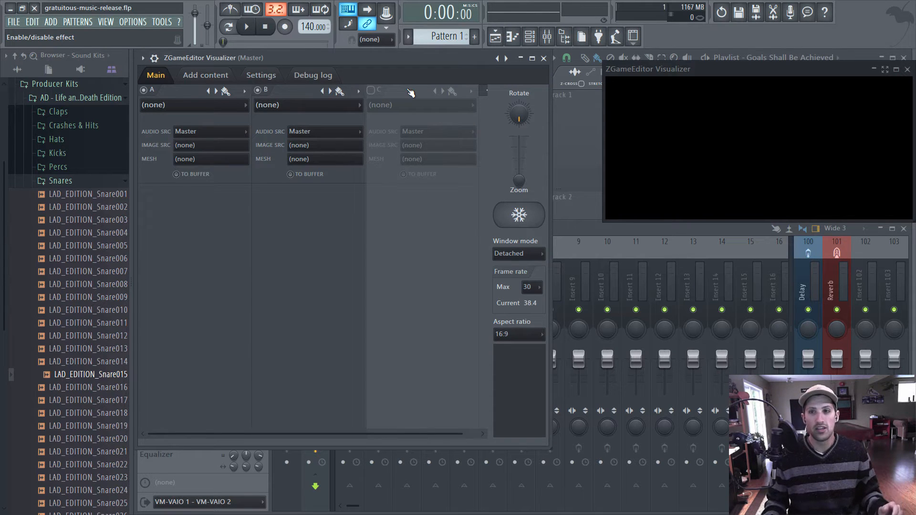
{"action": "mouse_move", "coordinate": [427, 296]}
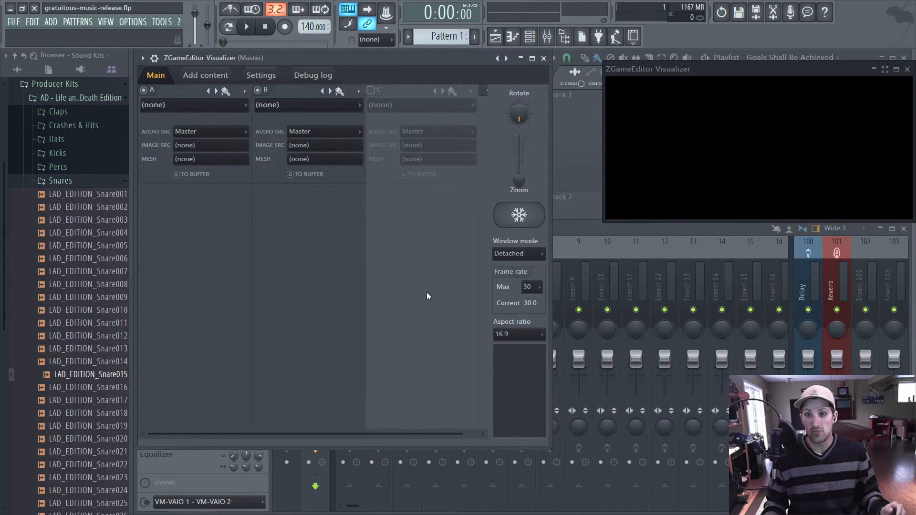
{"action": "mouse_move", "coordinate": [460, 81]}
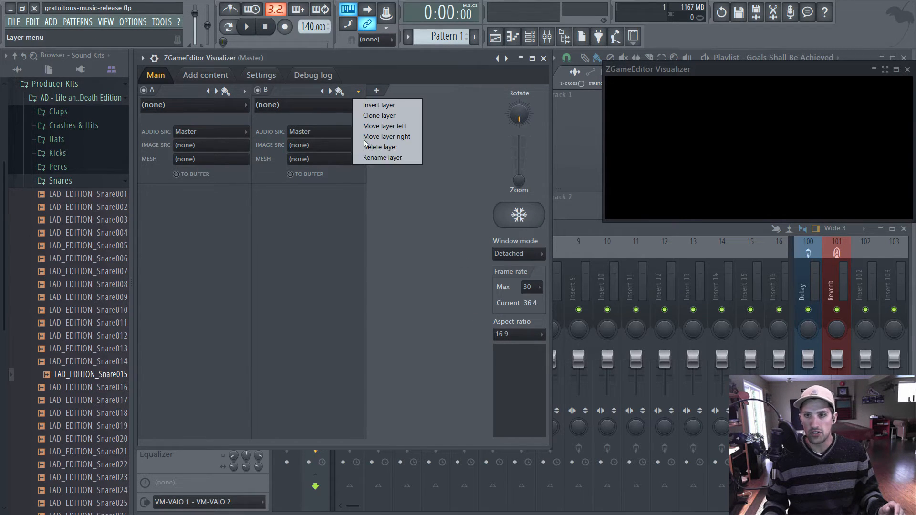
{"action": "left_click", "coordinate": [380, 147]}
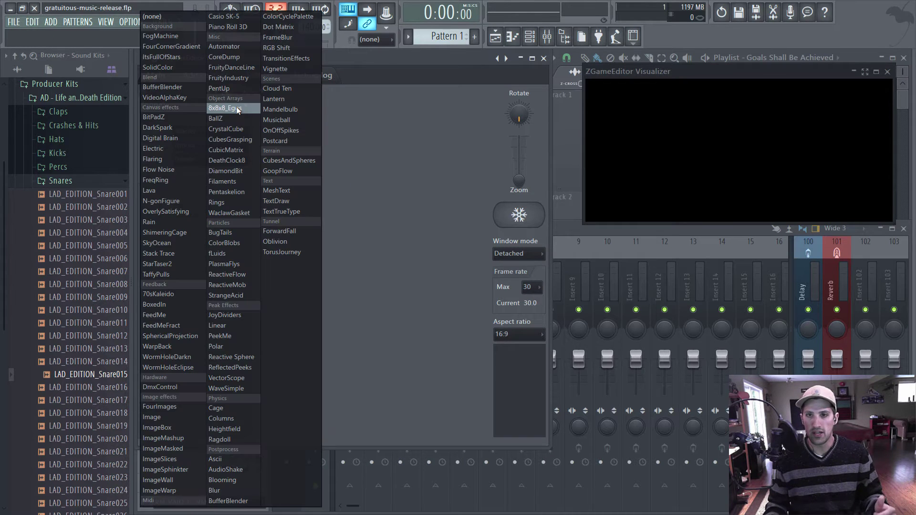
{"action": "mouse_move", "coordinate": [152, 417]}
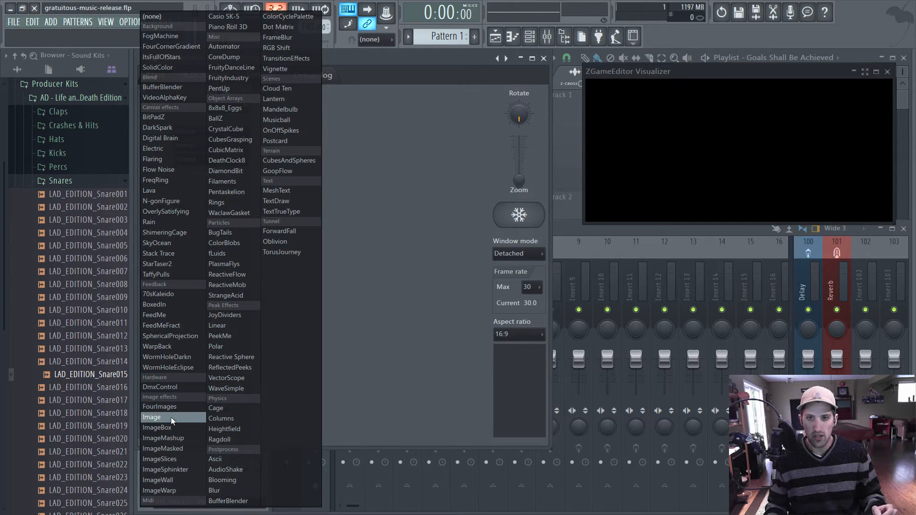
Step: Set layer A to the Image effect and add two GratuiTous-Intro pictures as content
{"action": "left_click", "coordinate": [151, 417]}
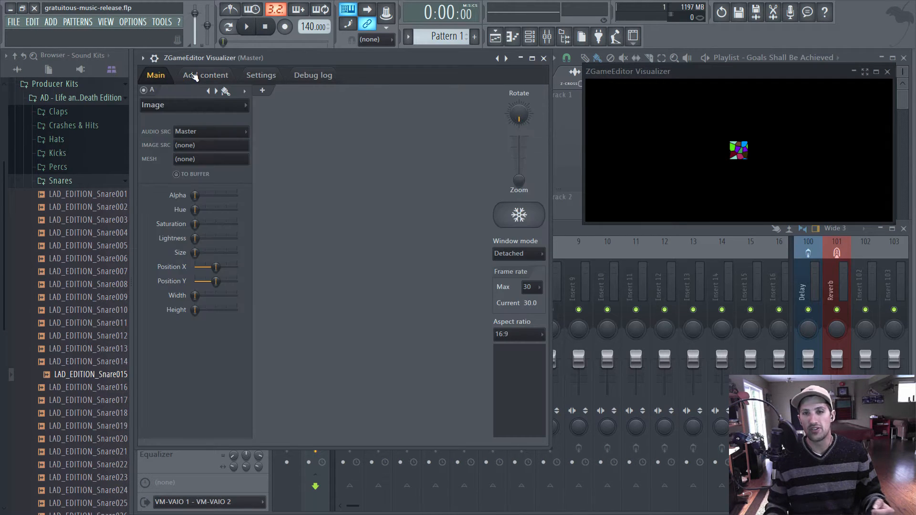
{"action": "left_click", "coordinate": [205, 75]}
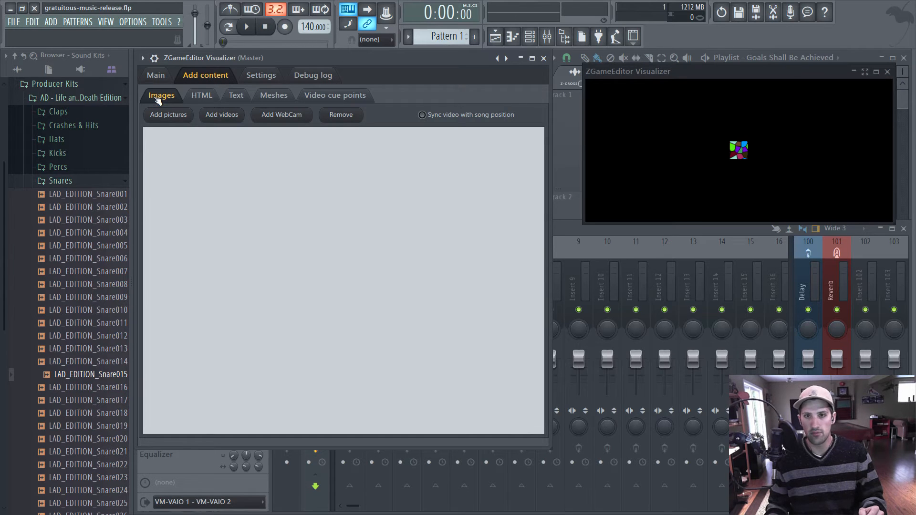
{"action": "mouse_move", "coordinate": [168, 114]}
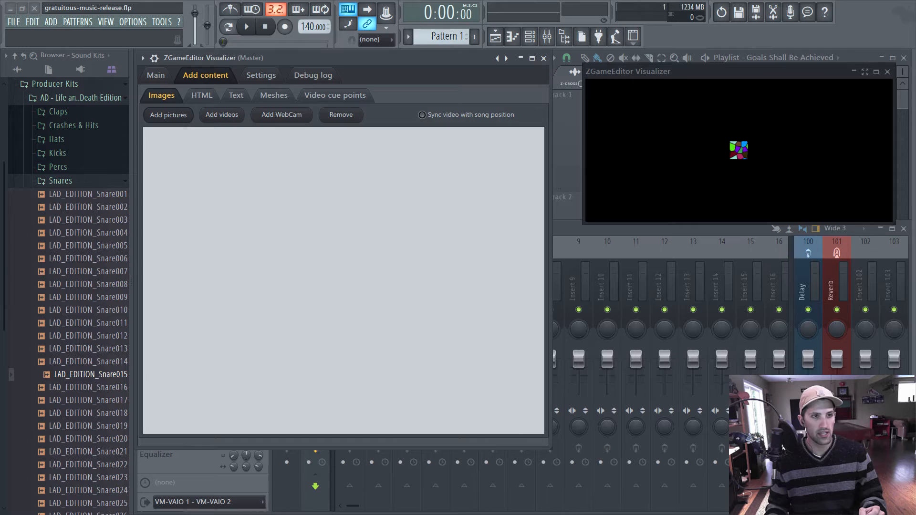
{"action": "left_click", "coordinate": [167, 115]}
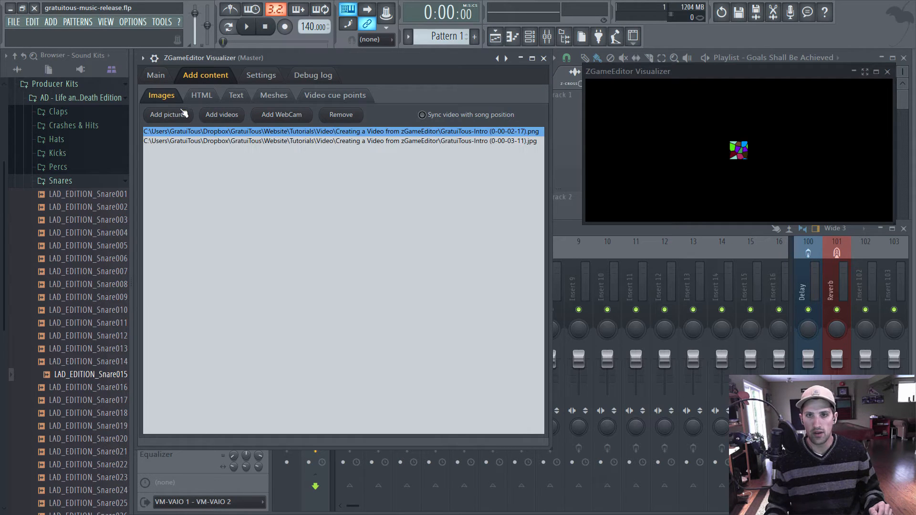
{"action": "left_click", "coordinate": [155, 75]}
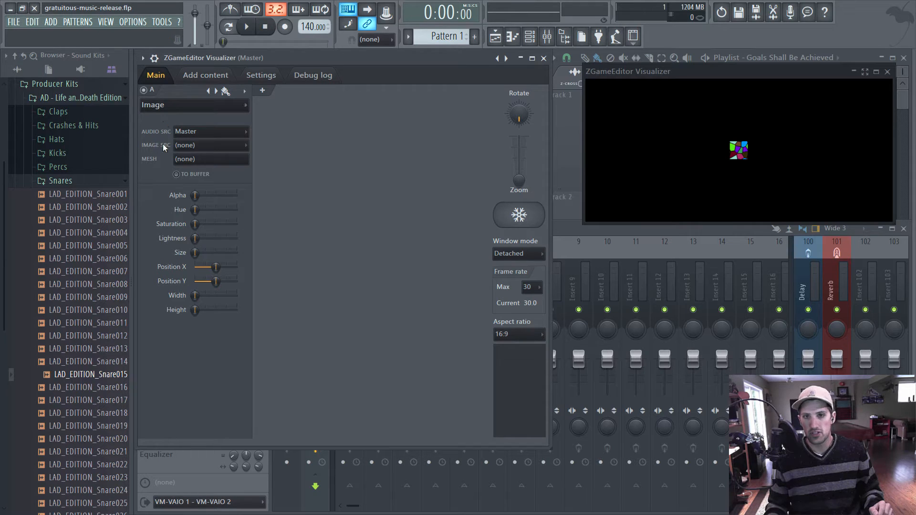
Step: Give layer A the first GratuiTous-Intro picture as source, then duplicate it into layer B
{"action": "left_click", "coordinate": [210, 144]}
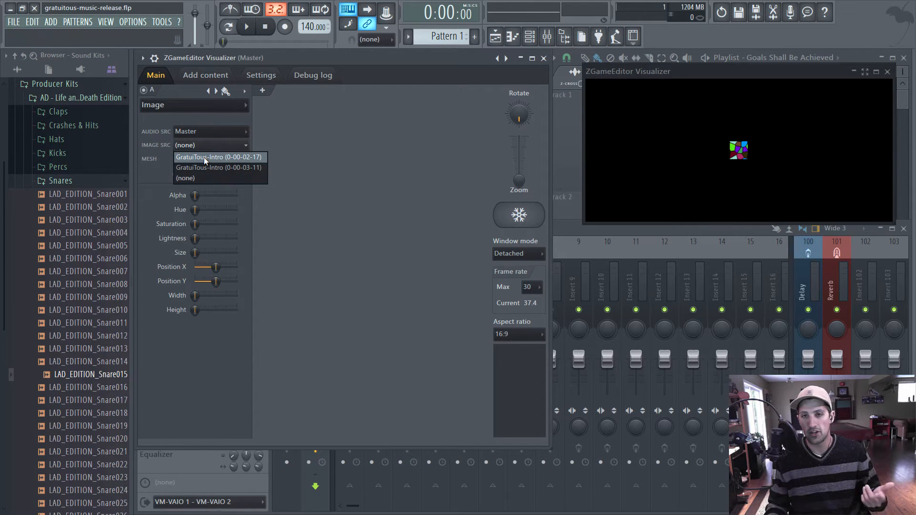
{"action": "left_click", "coordinate": [219, 156]}
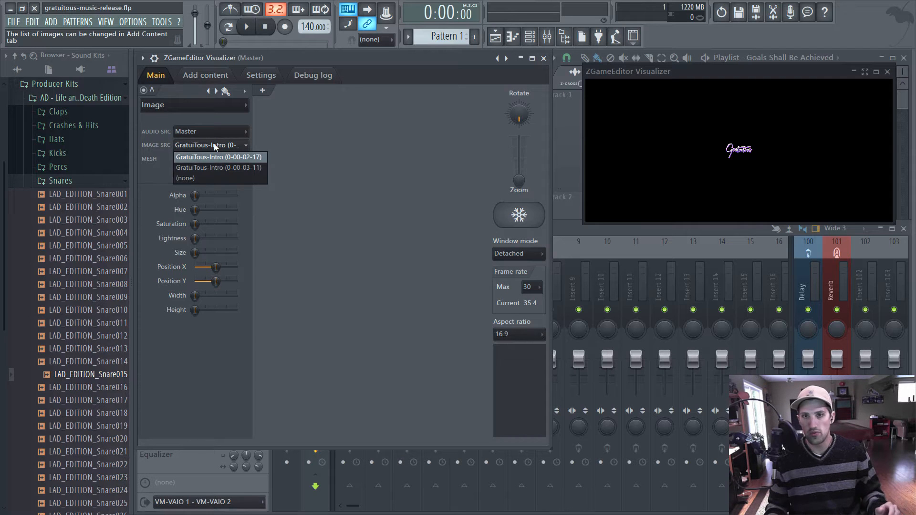
{"action": "left_click", "coordinate": [218, 157]}
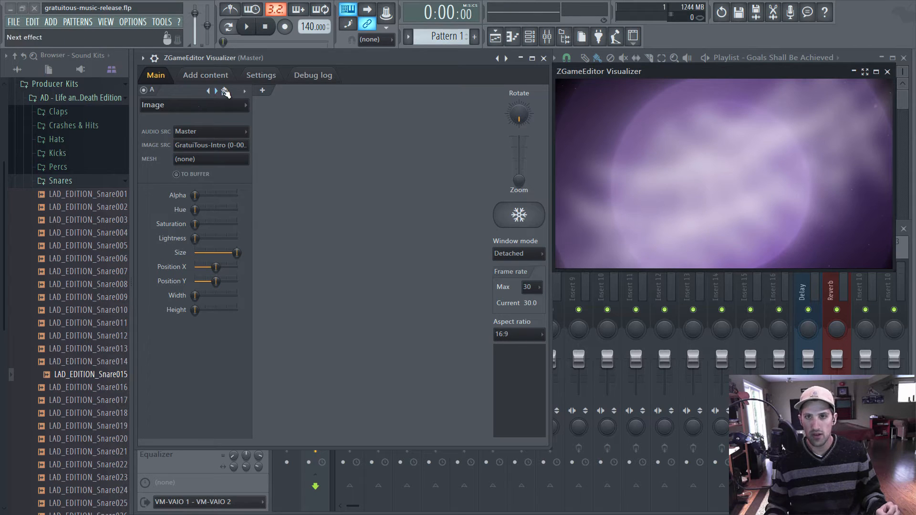
{"action": "left_click", "coordinate": [244, 91]}
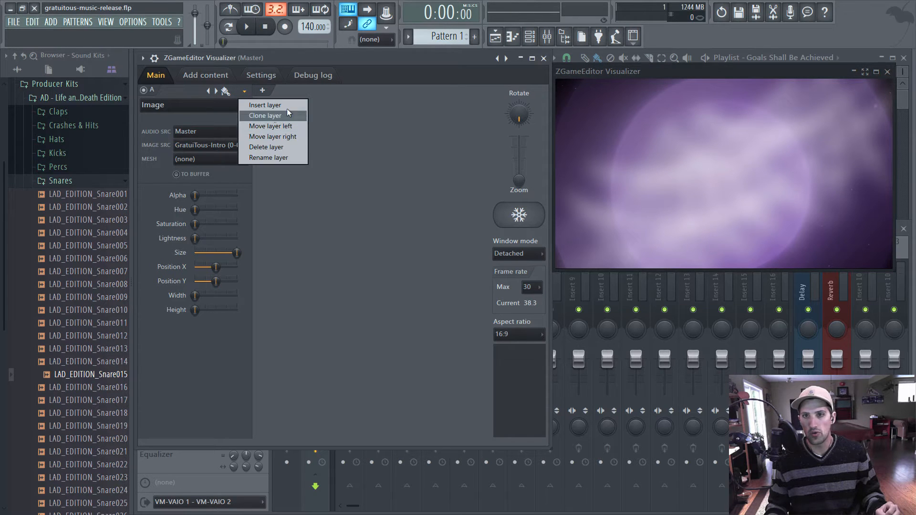
{"action": "left_click", "coordinate": [265, 115]}
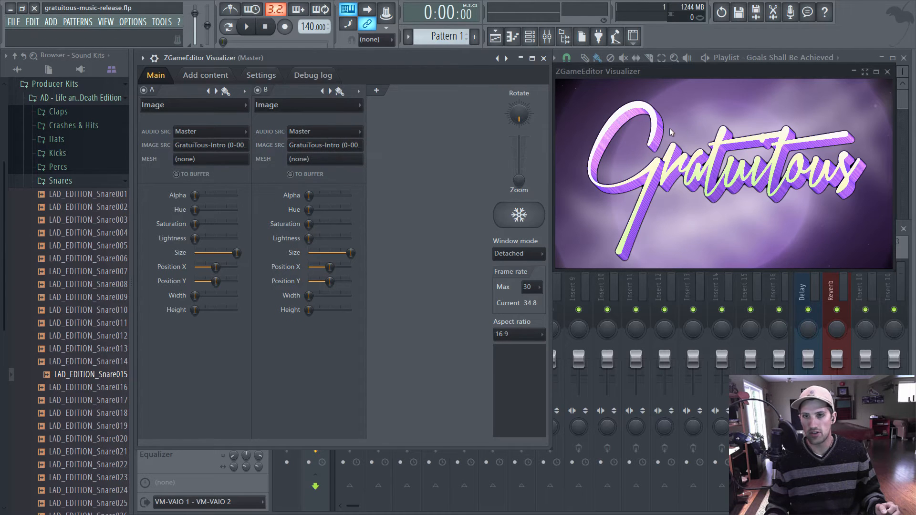
{"action": "mouse_move", "coordinate": [644, 197]}
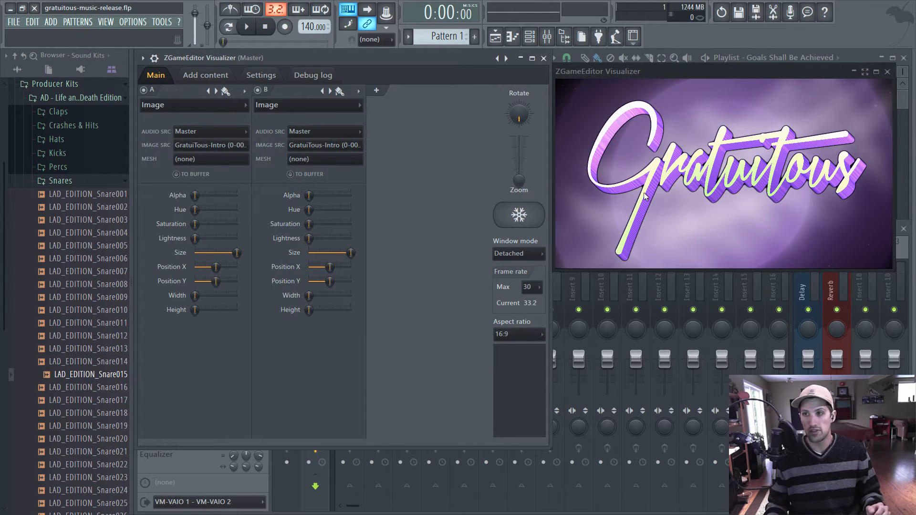
{"action": "mouse_move", "coordinate": [403, 236]}
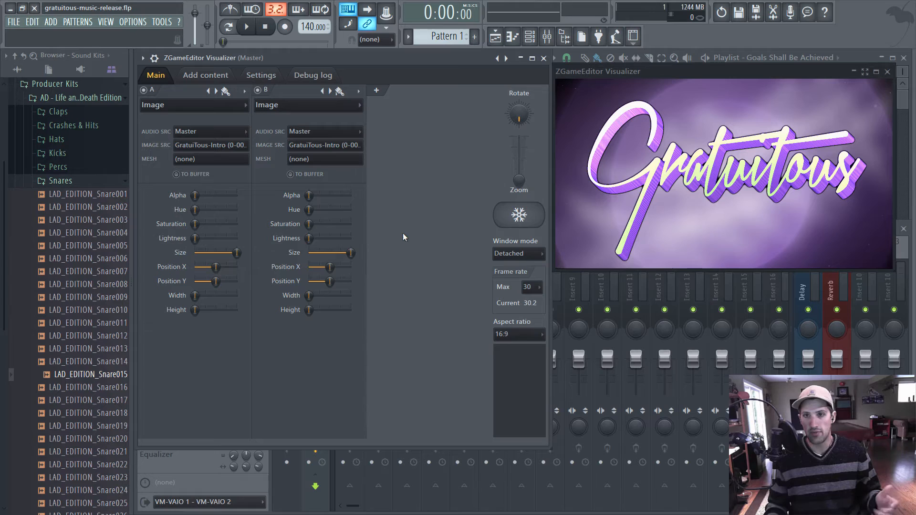
{"action": "mouse_move", "coordinate": [376, 90]}
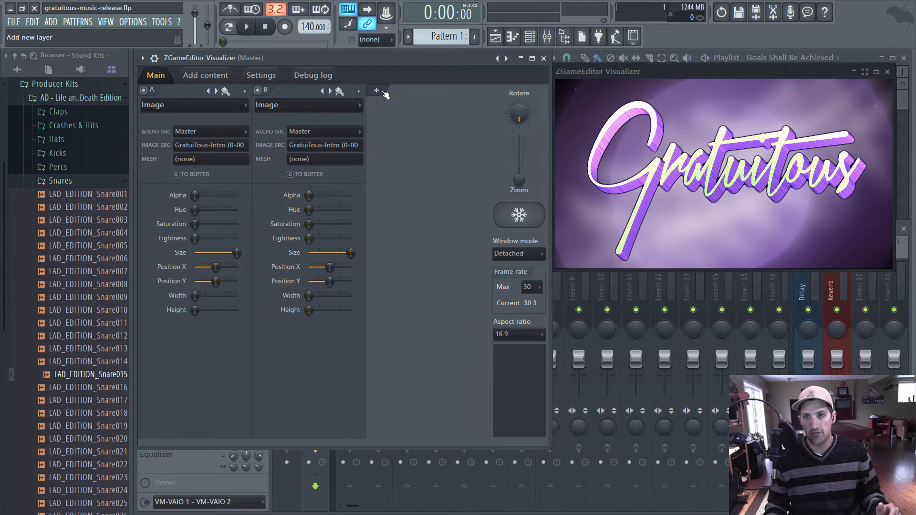
Step: Add an AudioShake layer, move it left between the Image layers, and preview
{"action": "left_click", "coordinate": [376, 90]}
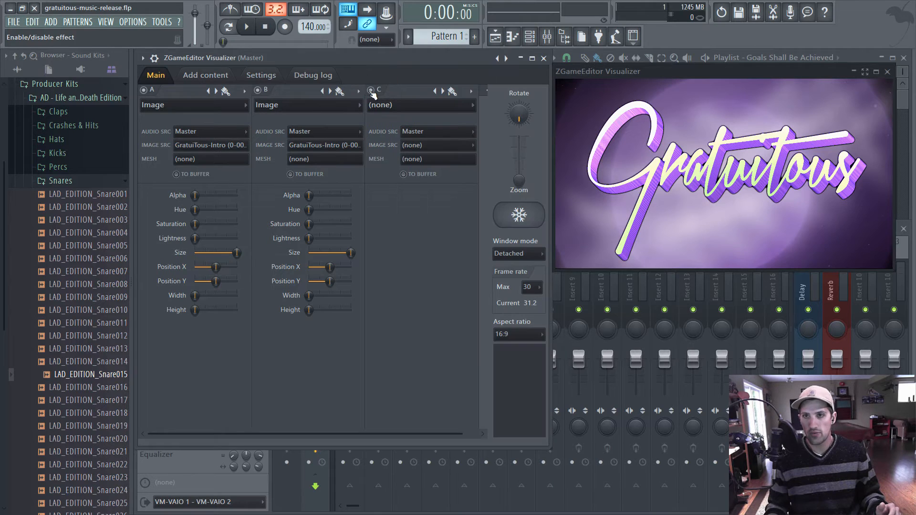
{"action": "left_click", "coordinate": [371, 91]}
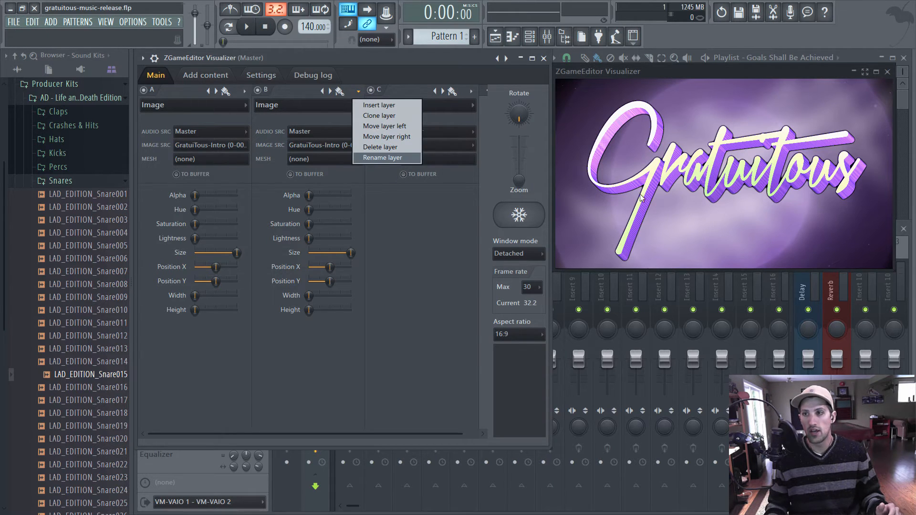
{"action": "mouse_move", "coordinate": [384, 125]}
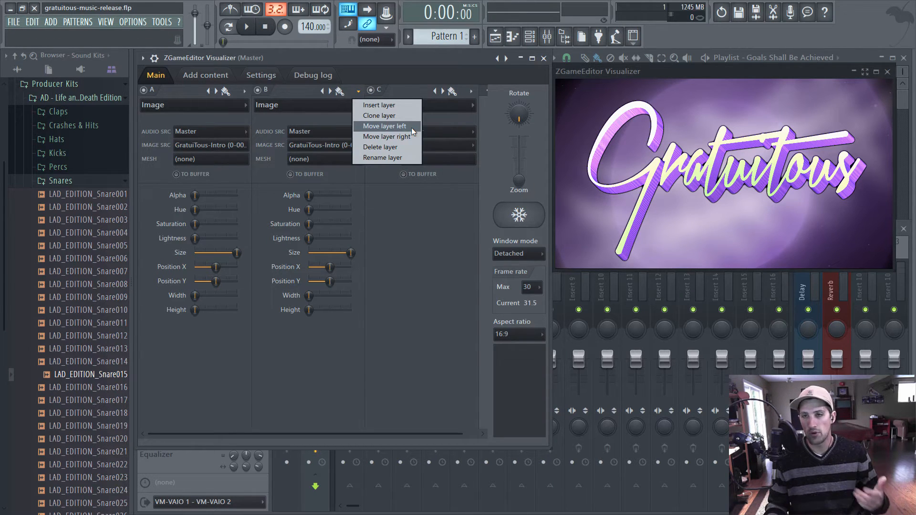
{"action": "left_click", "coordinate": [384, 126]}
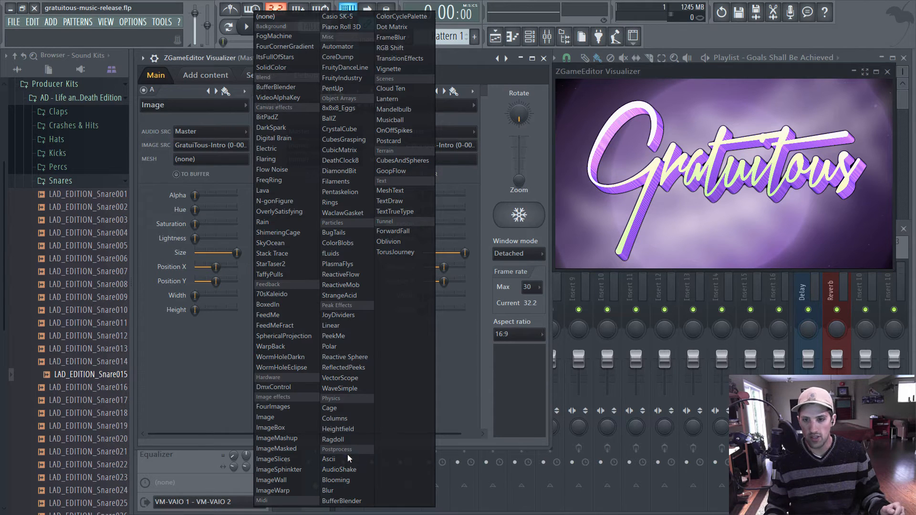
{"action": "left_click", "coordinate": [339, 469]}
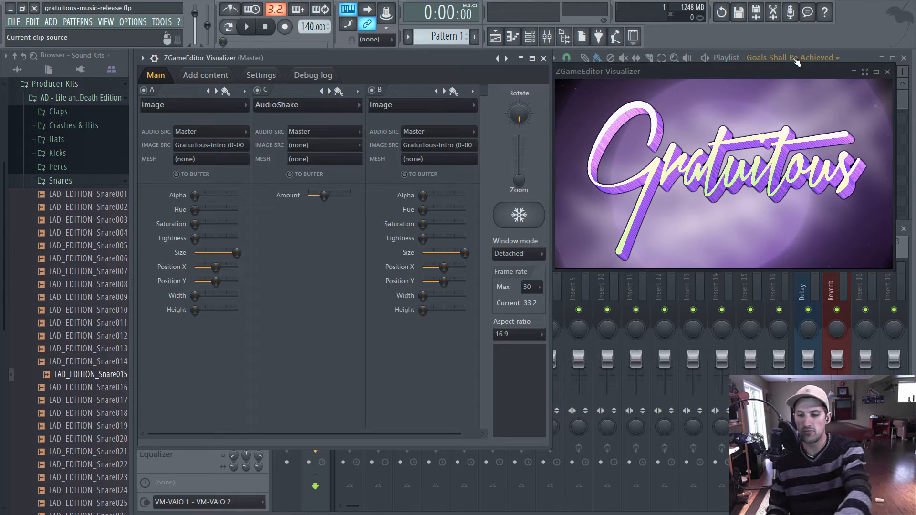
{"action": "left_click", "coordinate": [245, 26]}
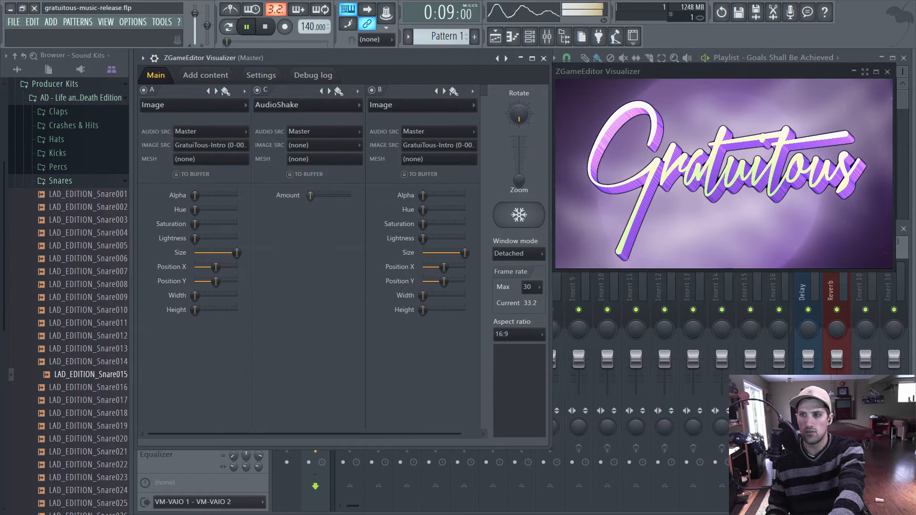
{"action": "left_click", "coordinate": [264, 27]}
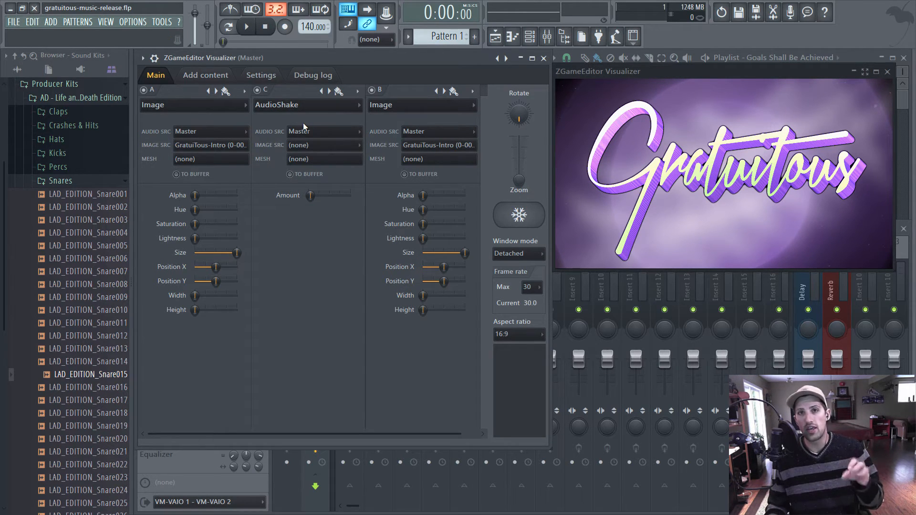
{"action": "left_click", "coordinate": [356, 92]}
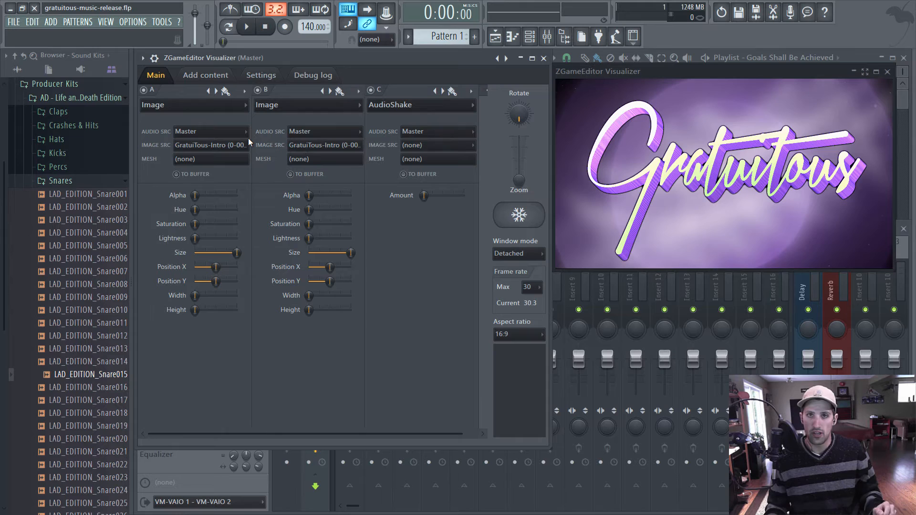
{"action": "mouse_move", "coordinate": [442, 119]}
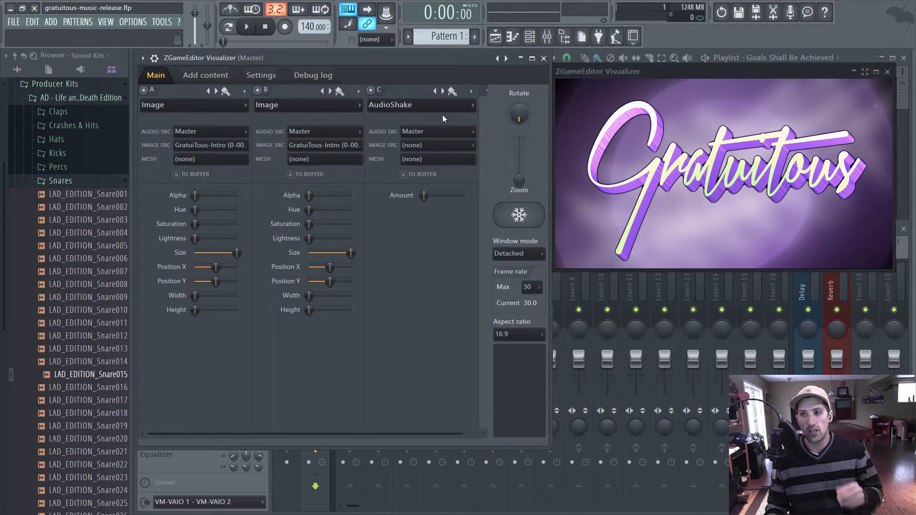
{"action": "mouse_move", "coordinate": [482, 138]}
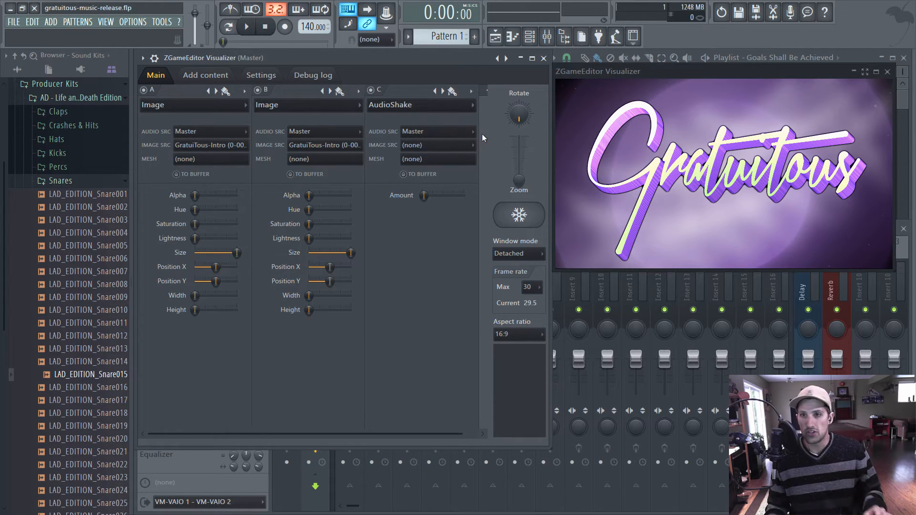
{"action": "mouse_move", "coordinate": [495, 96]}
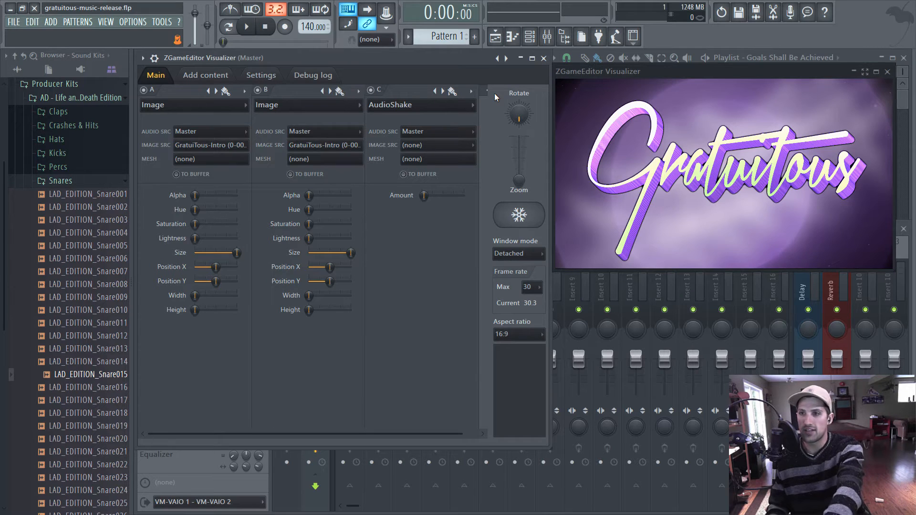
{"action": "left_click", "coordinate": [245, 27]}
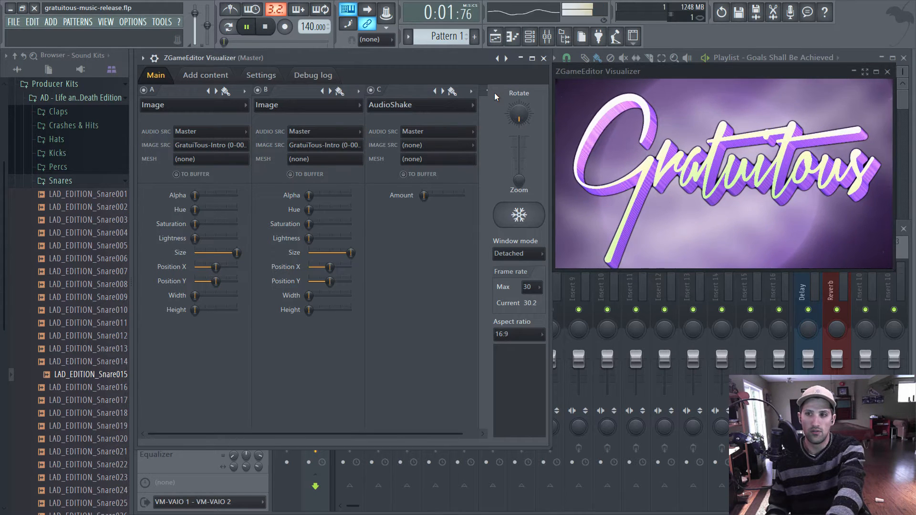
{"action": "left_click", "coordinate": [265, 27]}
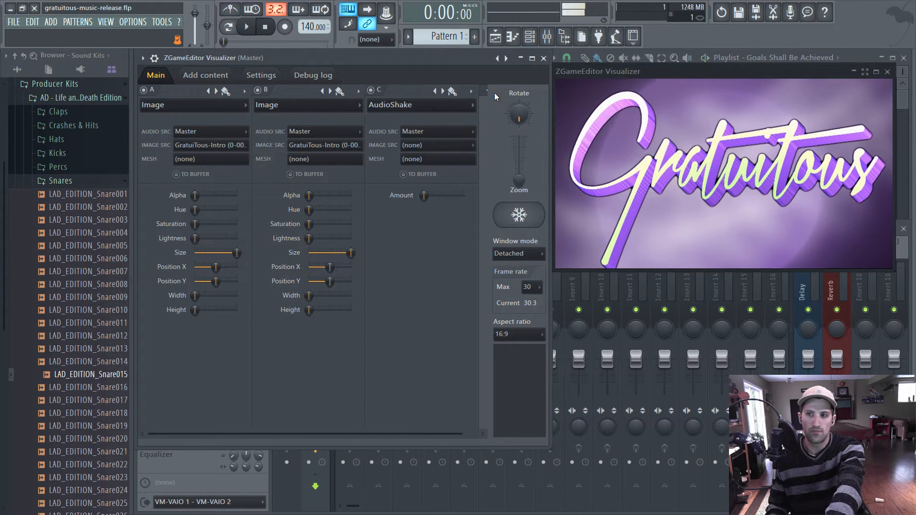
{"action": "left_click", "coordinate": [358, 91]}
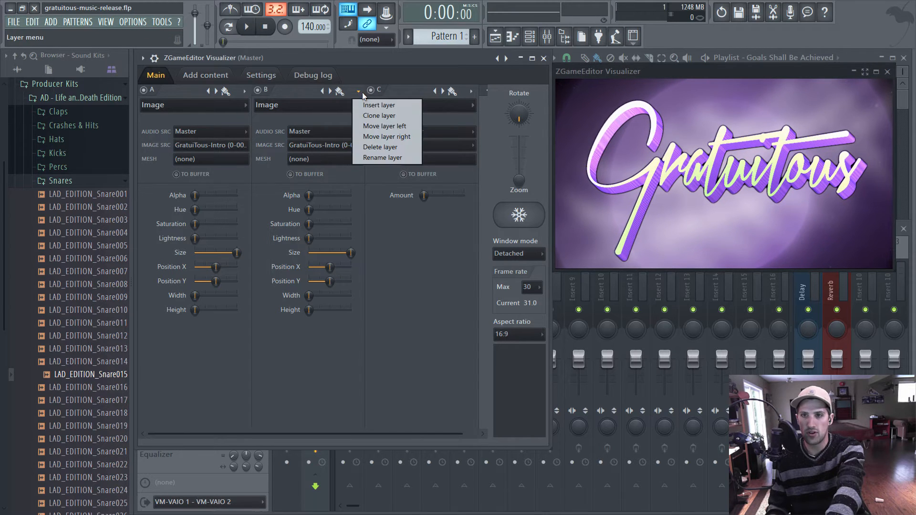
{"action": "left_click", "coordinate": [379, 105]}
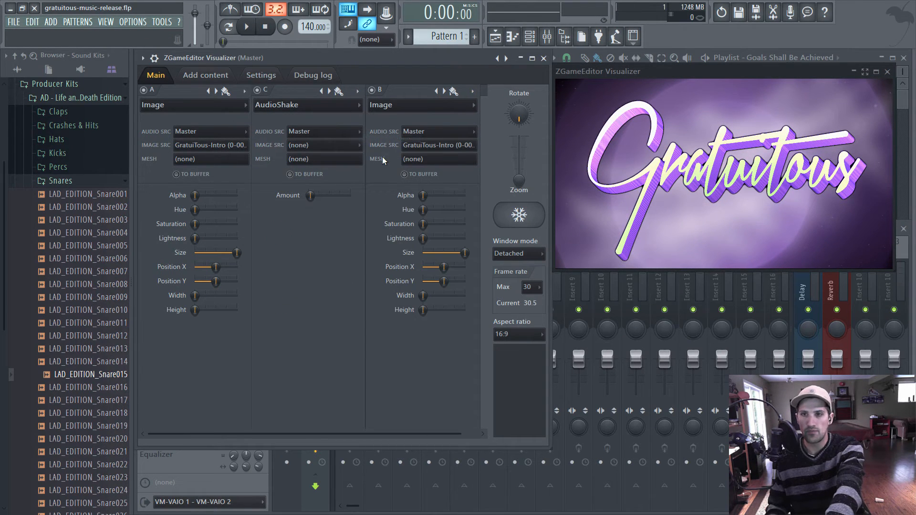
{"action": "mouse_move", "coordinate": [624, 126]}
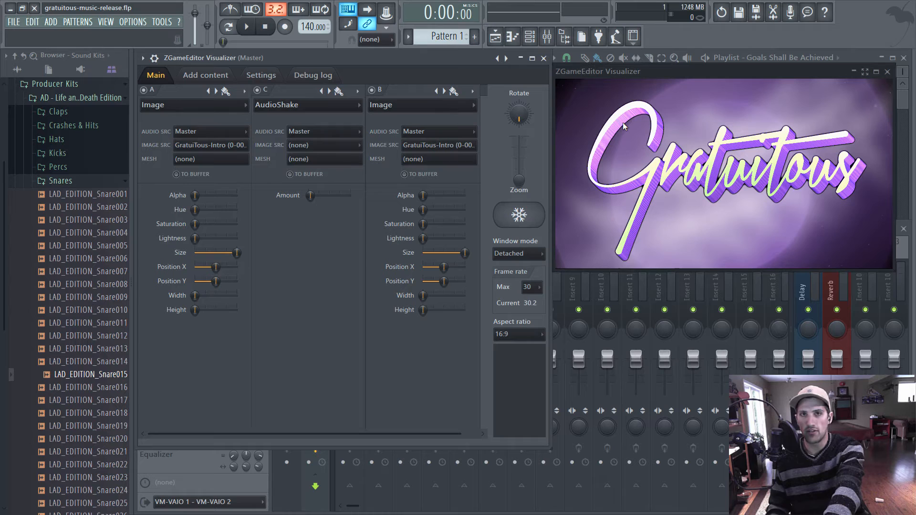
{"action": "left_click", "coordinate": [246, 27]}
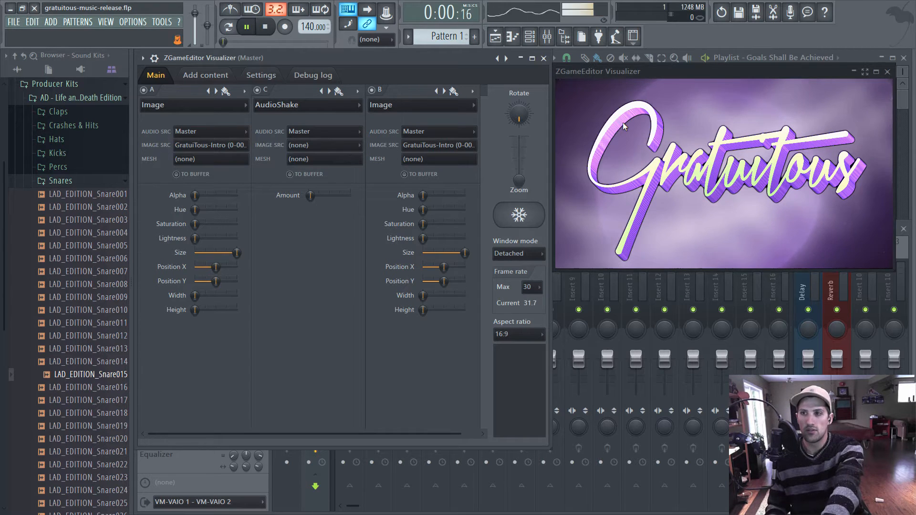
{"action": "left_click", "coordinate": [265, 26]}
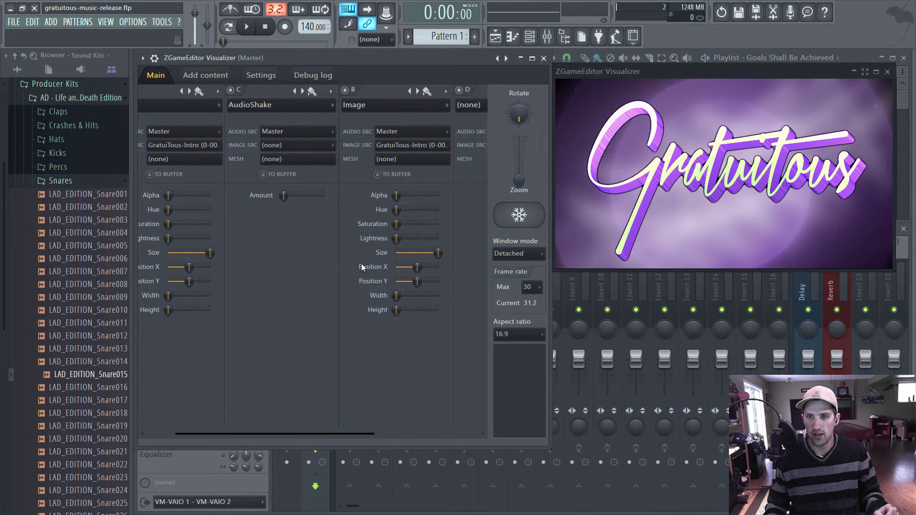
Step: Make layer D a Stack Trace effect, move it before AudioShake, and raise its alpha
{"action": "left_click", "coordinate": [427, 91]}
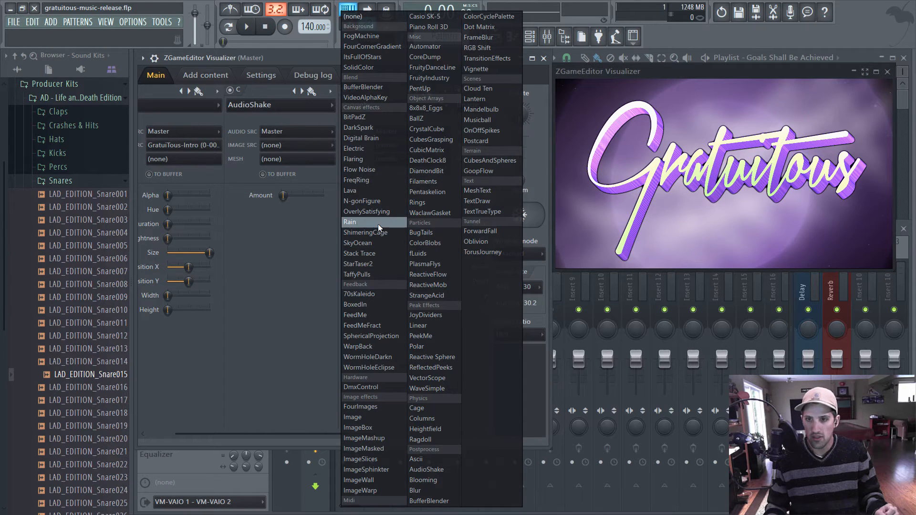
{"action": "left_click", "coordinate": [358, 263]}
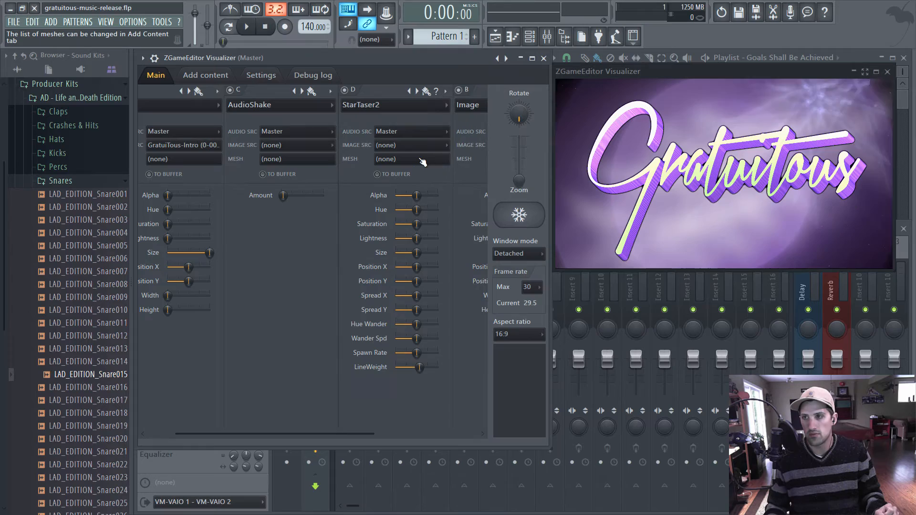
{"action": "left_click", "coordinate": [416, 92]}
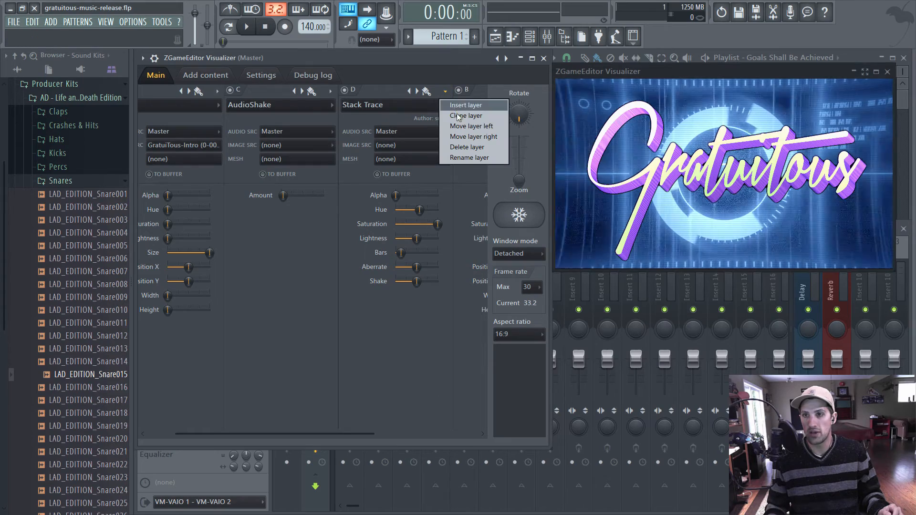
{"action": "left_click", "coordinate": [471, 126]}
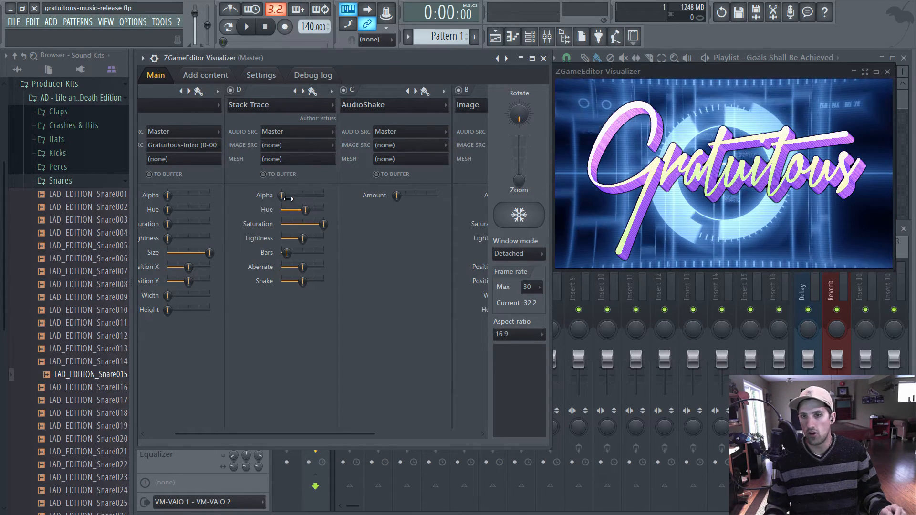
{"action": "left_click_drag", "start_coordinate": [284, 194], "coordinate": [303, 195]}
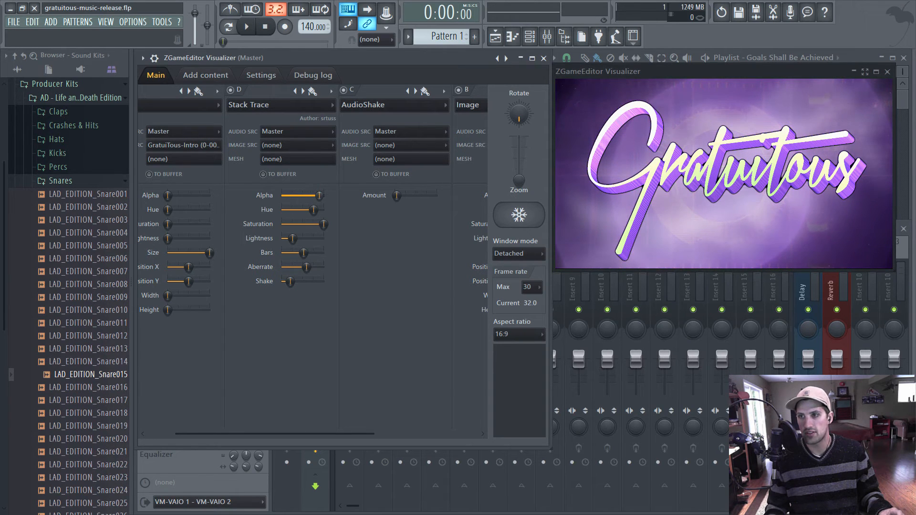
Step: Play and stop the song to preview the scene with Stack Trace
{"action": "left_click", "coordinate": [247, 27]}
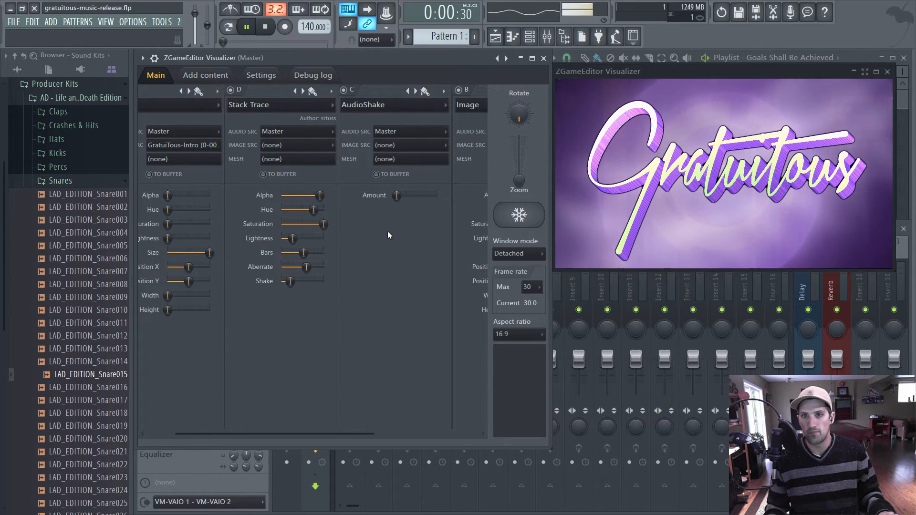
{"action": "left_click", "coordinate": [264, 26]}
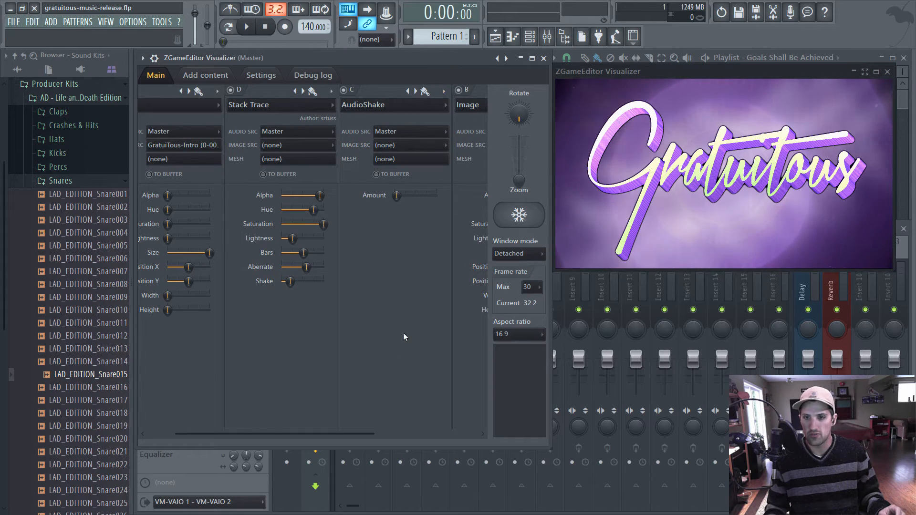
{"action": "left_click", "coordinate": [303, 91]}
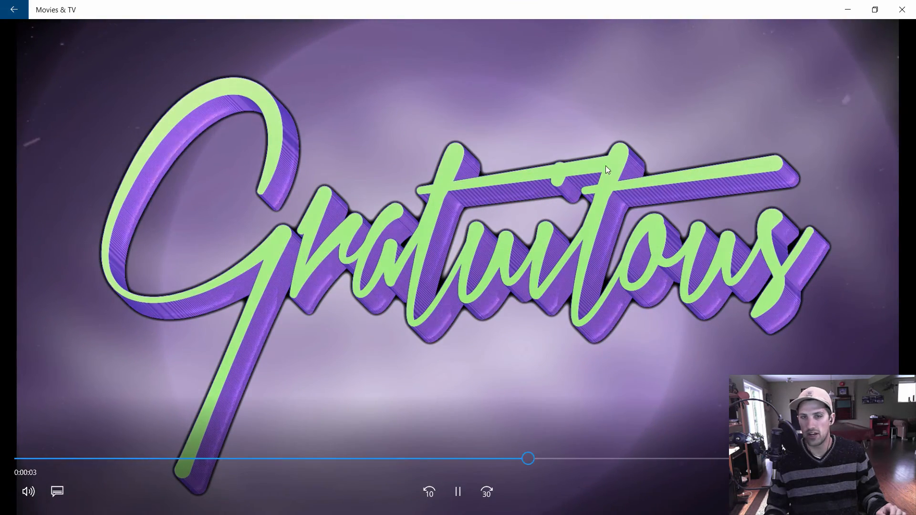
{"action": "mouse_move", "coordinate": [835, 269]}
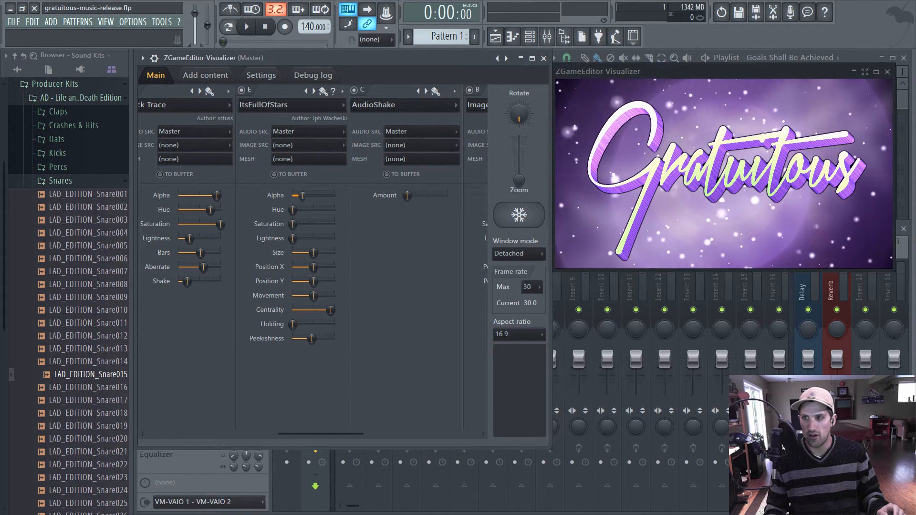
Step: Drag an ItsFullOfStars slider for subtler stars, then preview with play and stop
{"action": "left_click_drag", "start_coordinate": [294, 195], "coordinate": [332, 195]}
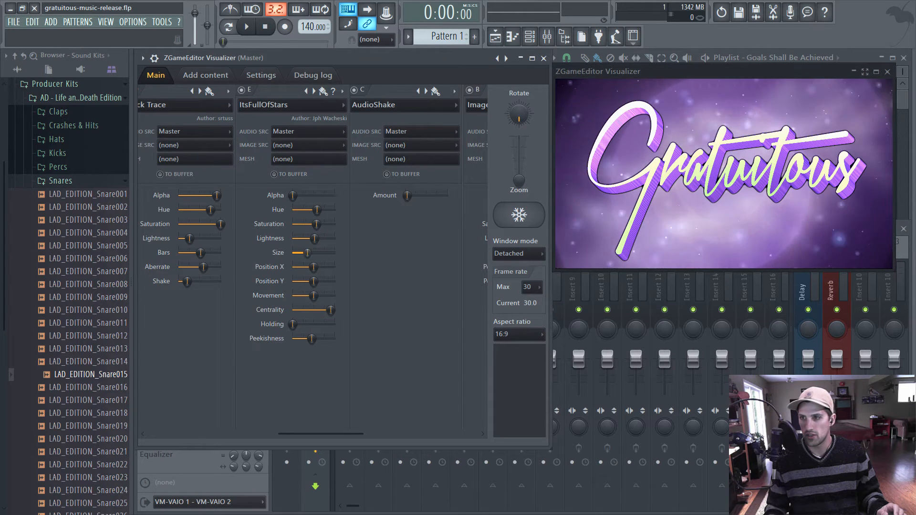
{"action": "mouse_move", "coordinate": [311, 295]}
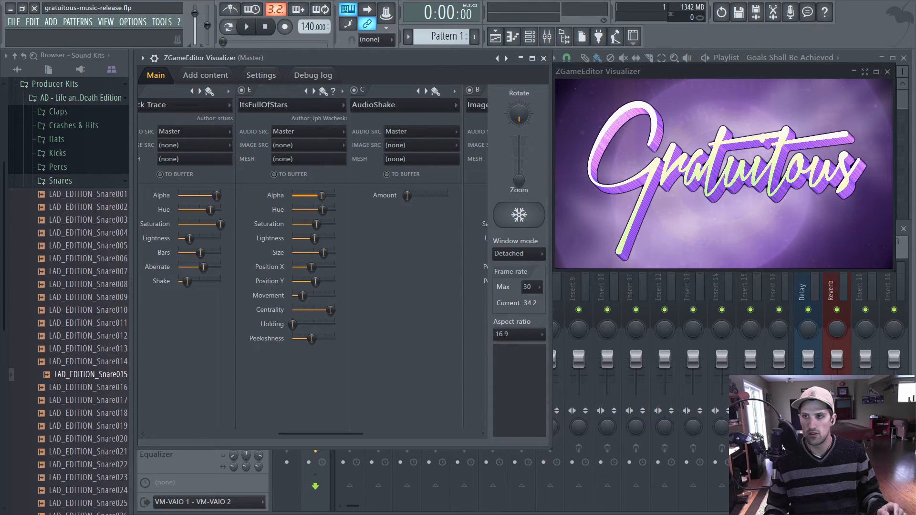
{"action": "mouse_move", "coordinate": [313, 295]}
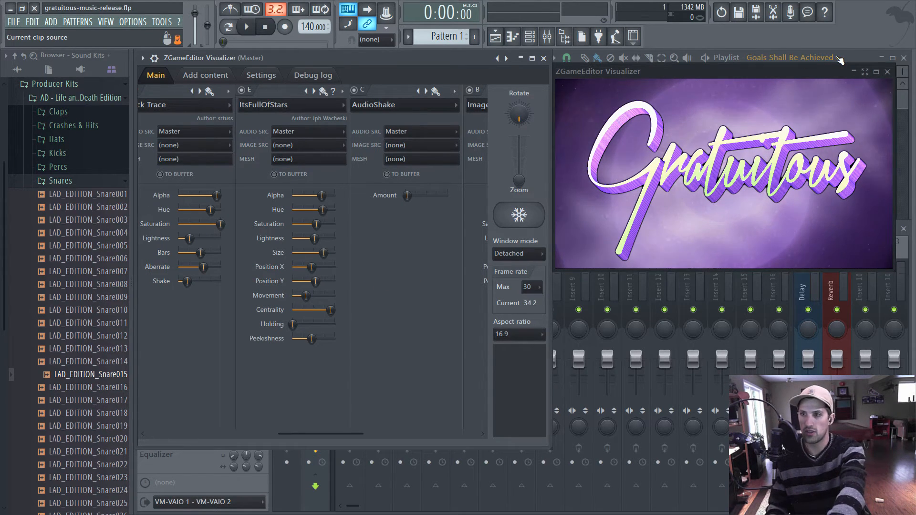
{"action": "left_click", "coordinate": [245, 26]}
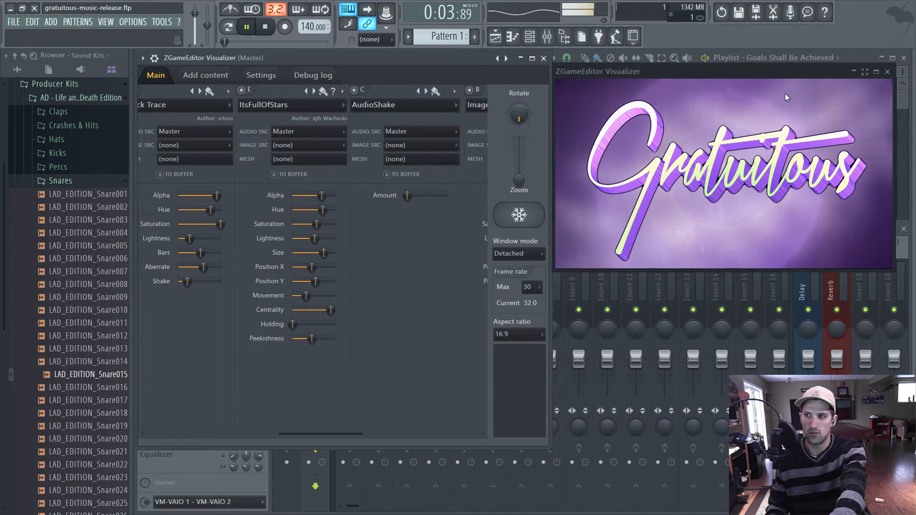
{"action": "left_click", "coordinate": [264, 26]}
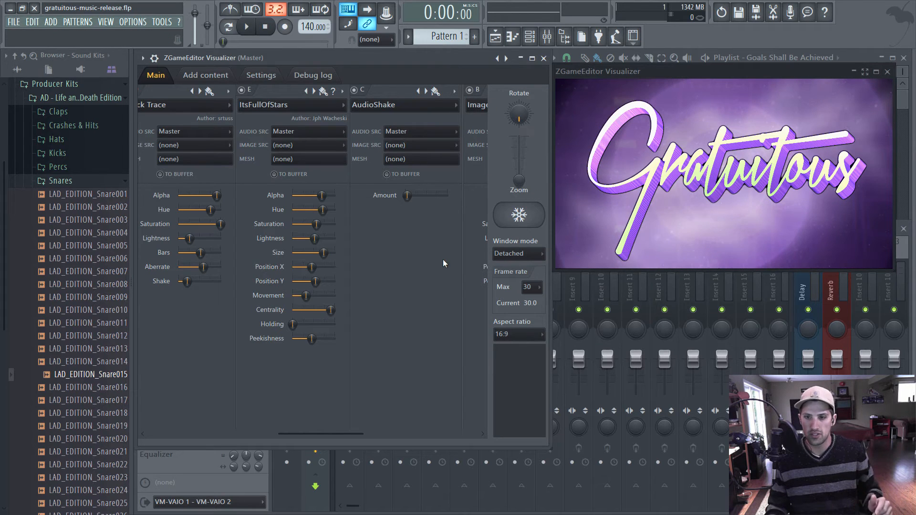
Step: Add a Polar effect layer after AudioShake, drawing a dotted ring around the logo
{"action": "scroll", "scroll_direction": "right", "scroll_amount": 3}
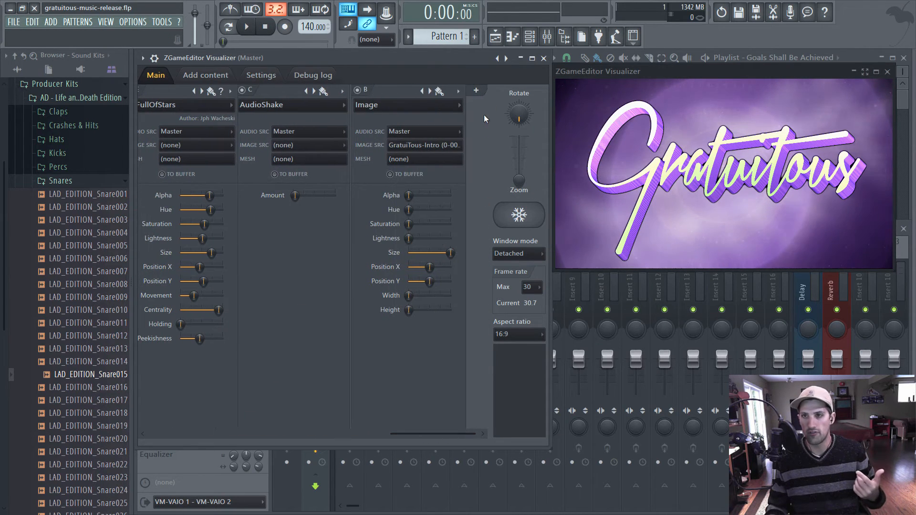
{"action": "mouse_move", "coordinate": [476, 90]}
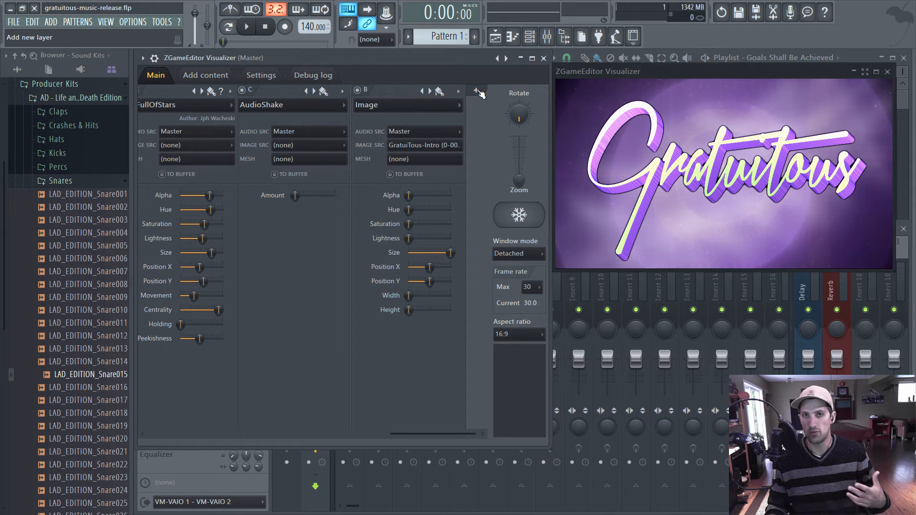
{"action": "left_click", "coordinate": [476, 91]}
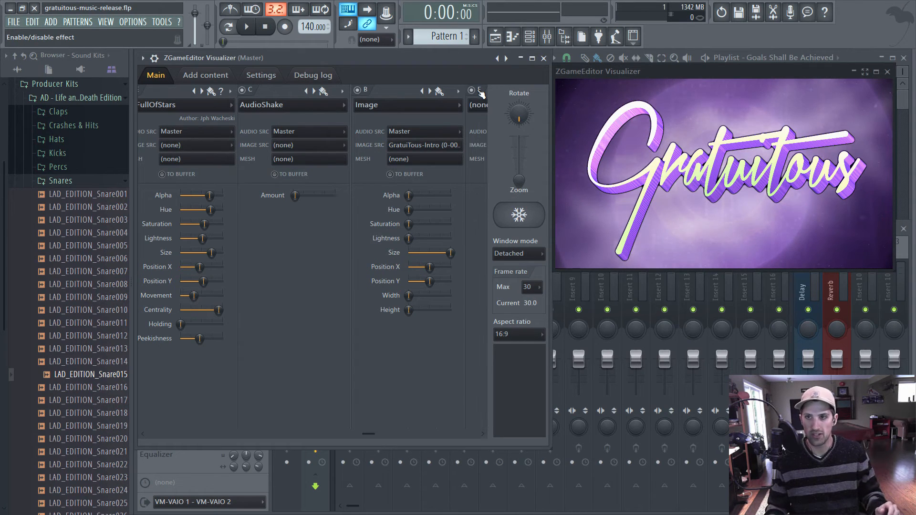
{"action": "left_click", "coordinate": [458, 91]}
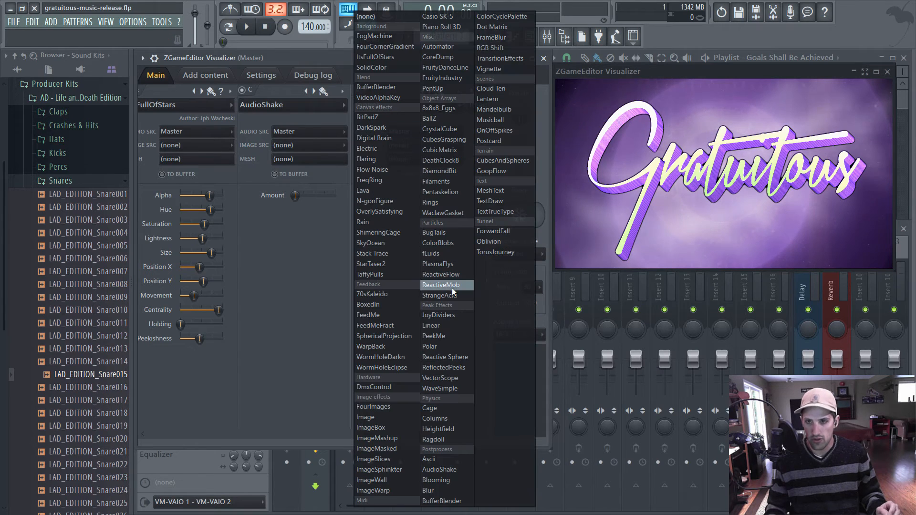
{"action": "mouse_move", "coordinate": [437, 243]}
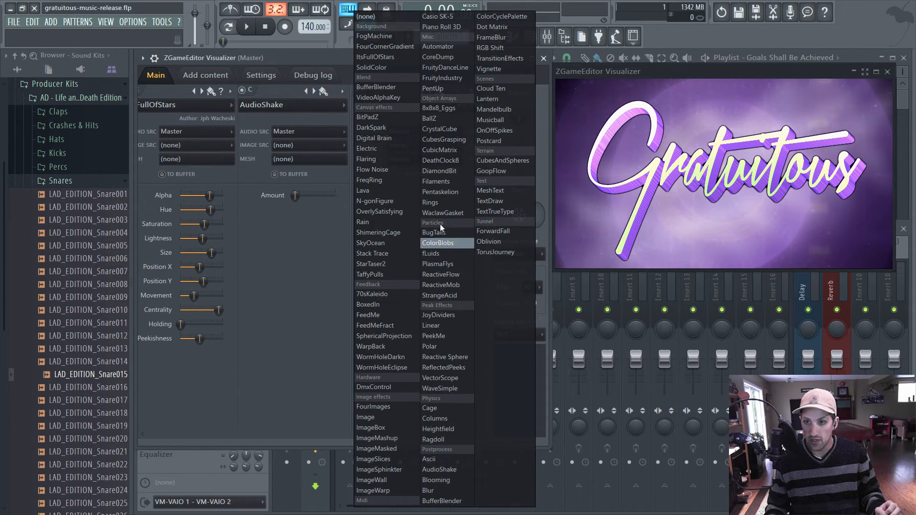
{"action": "mouse_move", "coordinate": [445, 356]}
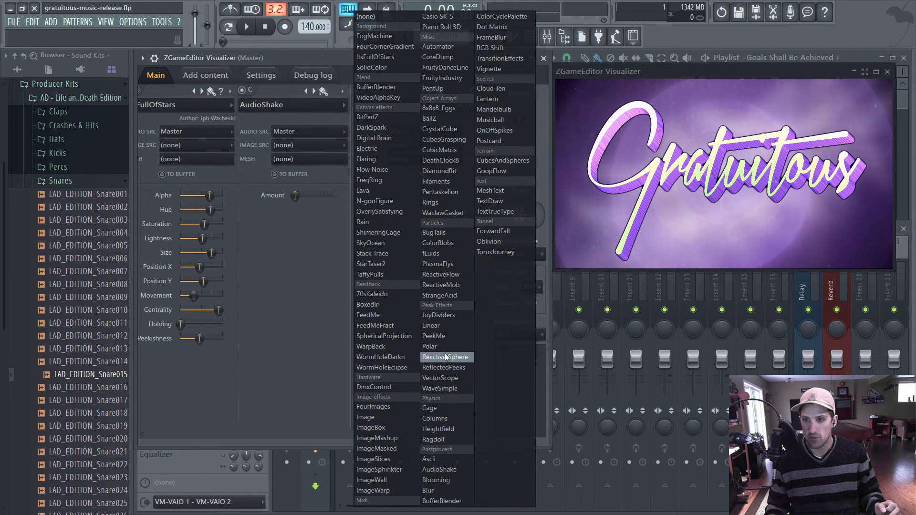
{"action": "left_click", "coordinate": [429, 347]}
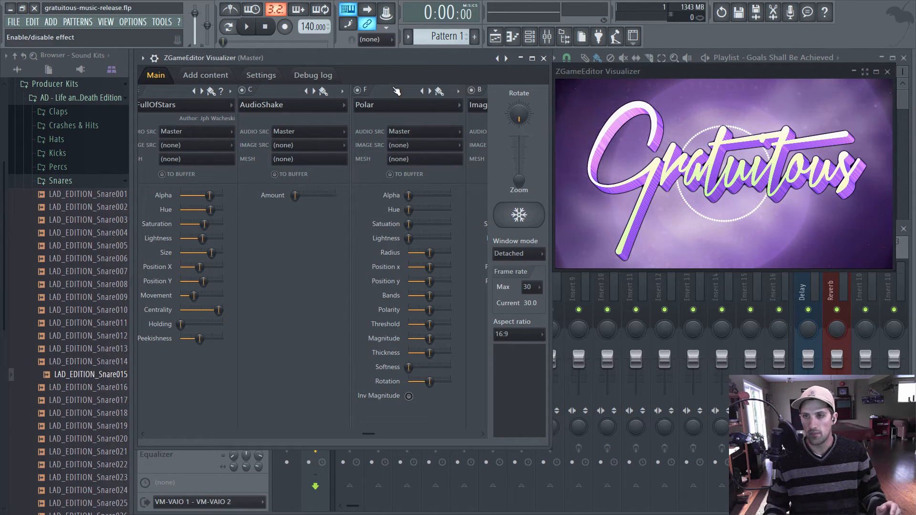
{"action": "mouse_move", "coordinate": [770, 143]}
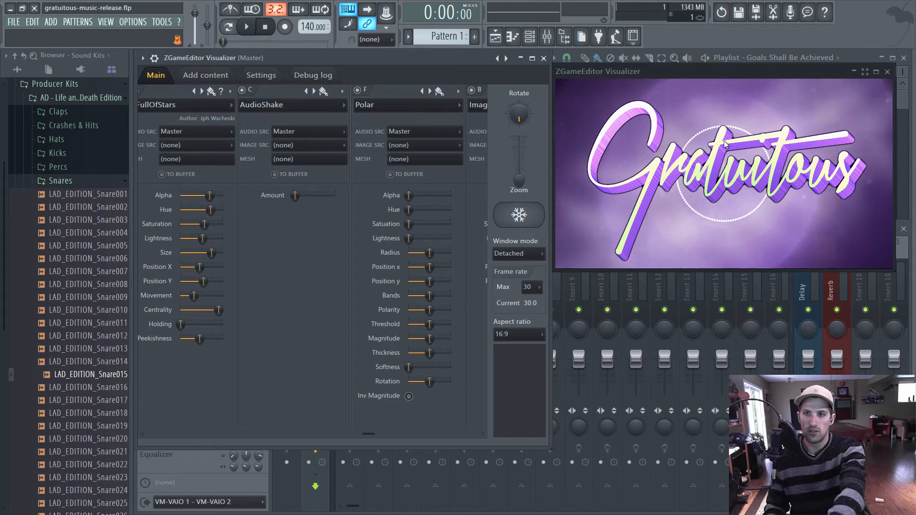
{"action": "left_click", "coordinate": [458, 91]}
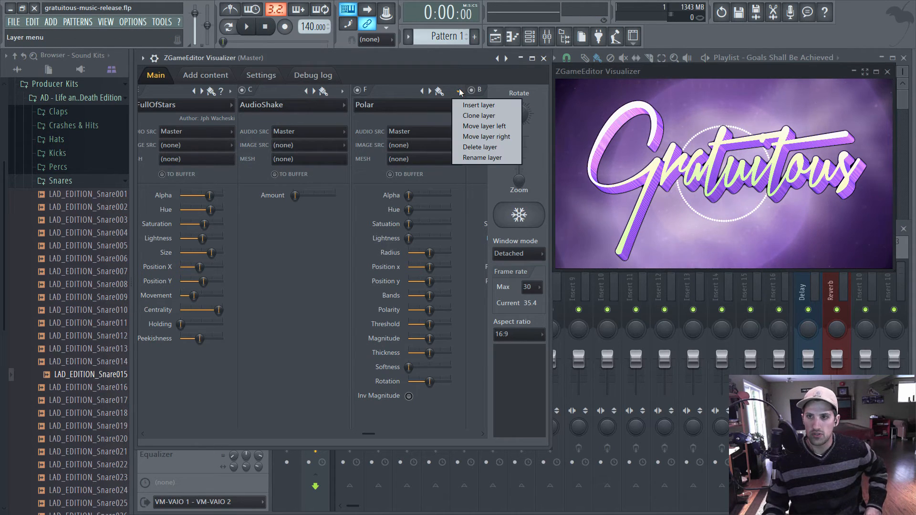
Step: Move the Polar layer ahead of AudioShake, preview playback, and enlarge its radius
{"action": "left_click", "coordinate": [486, 136]}
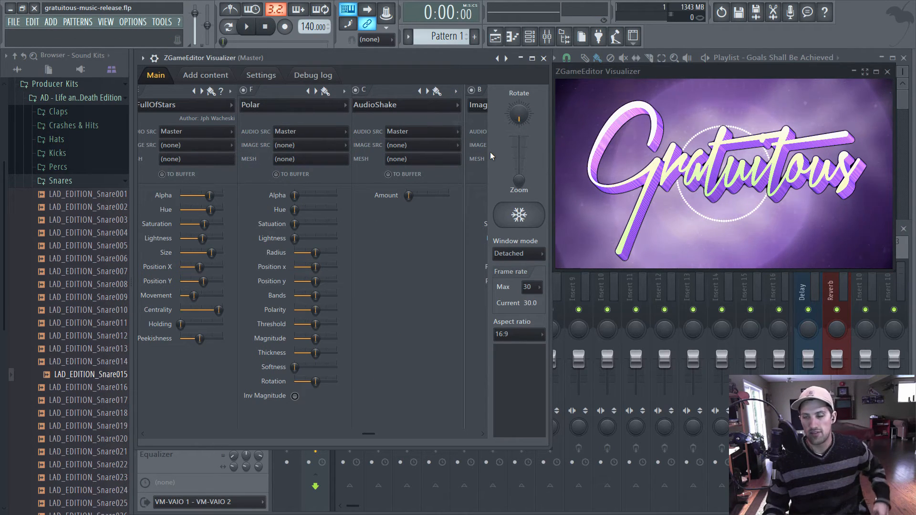
{"action": "left_click", "coordinate": [245, 26]}
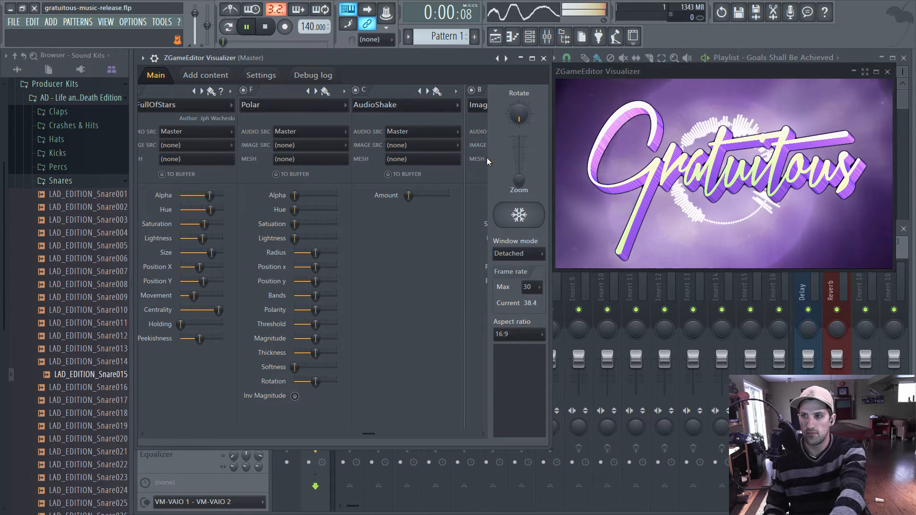
{"action": "left_click", "coordinate": [264, 26]}
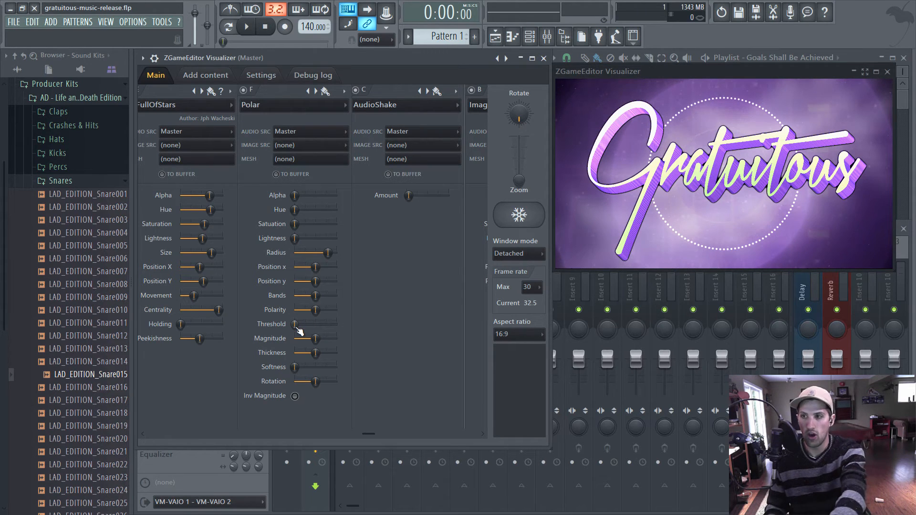
Step: Raise Polar's threshold, magnitude, thickness and rotation, previewing with playback
{"action": "left_click", "coordinate": [245, 27]}
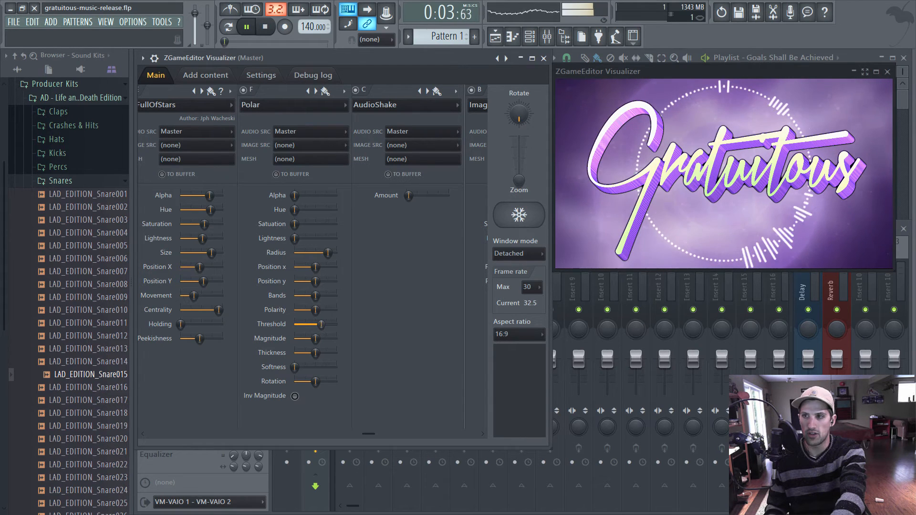
{"action": "left_click", "coordinate": [264, 26]}
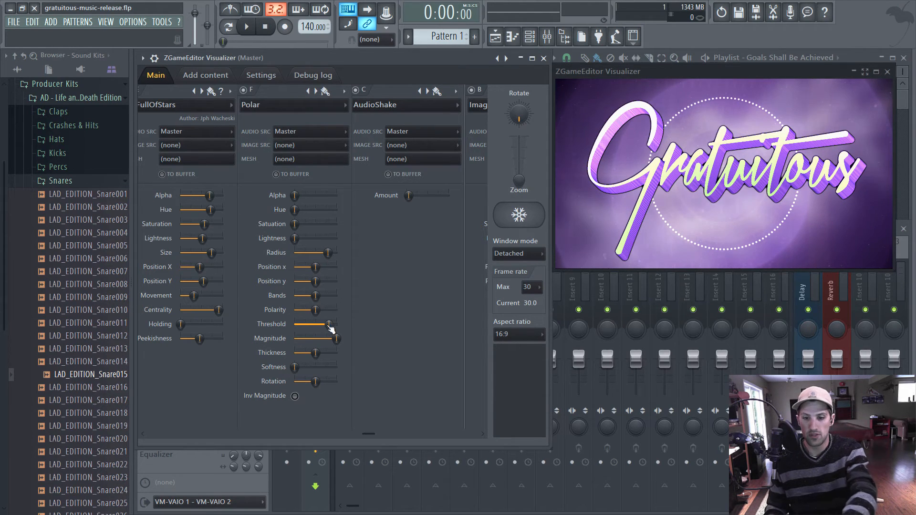
{"action": "left_click", "coordinate": [245, 26]}
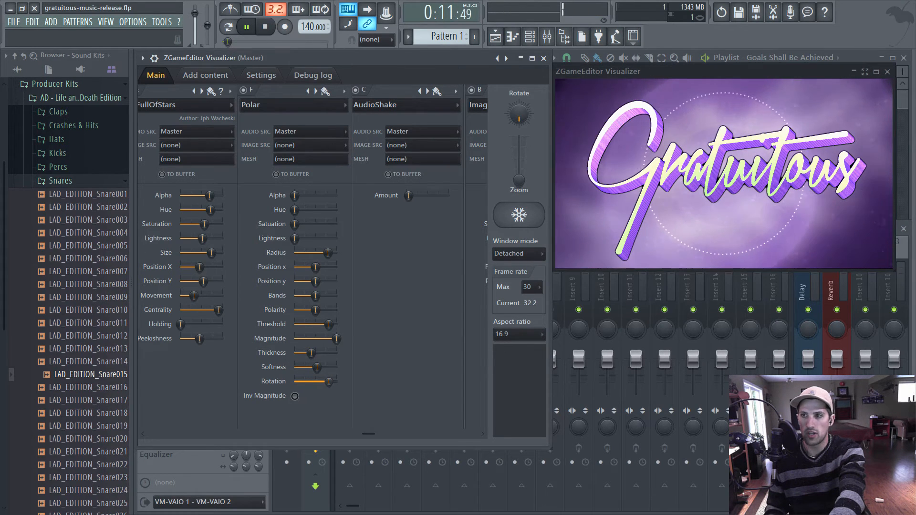
{"action": "left_click", "coordinate": [265, 26]}
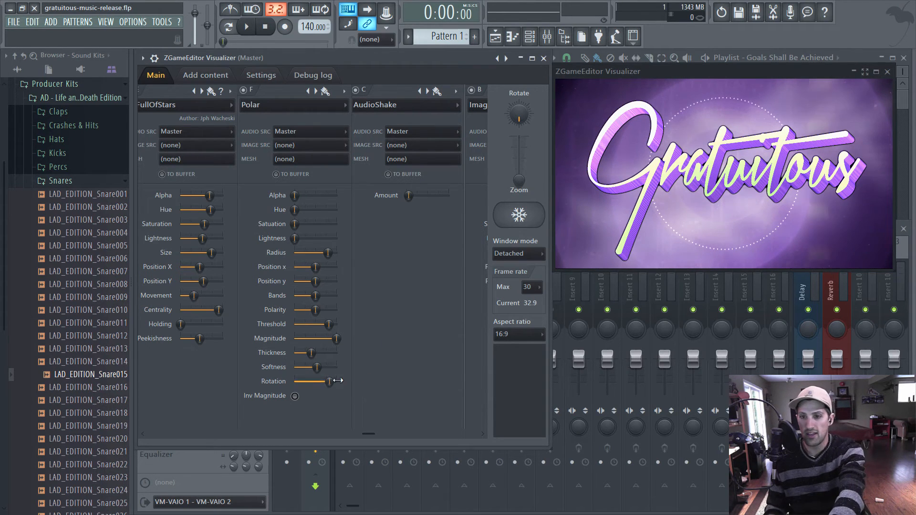
Step: Try Inv Magnitude, turn it back off, and preview the thin dotted ring
{"action": "left_click", "coordinate": [294, 395]}
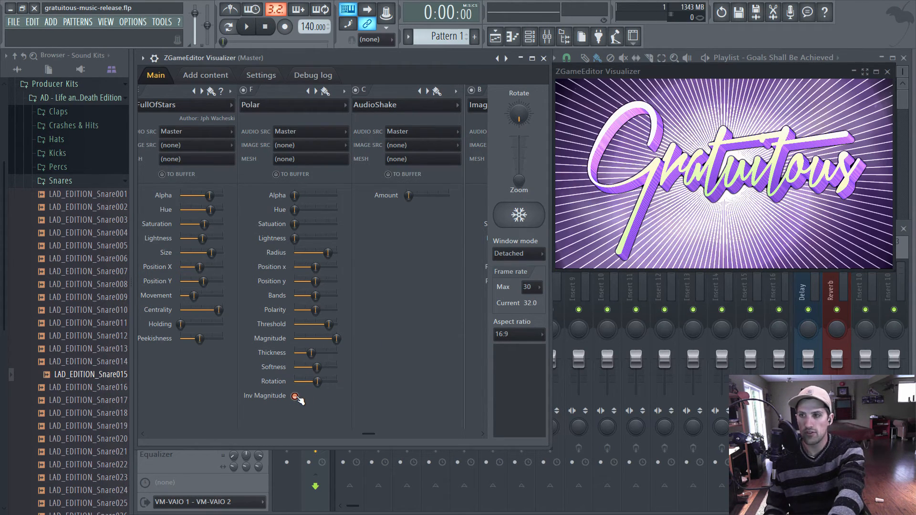
{"action": "left_click", "coordinate": [246, 27]}
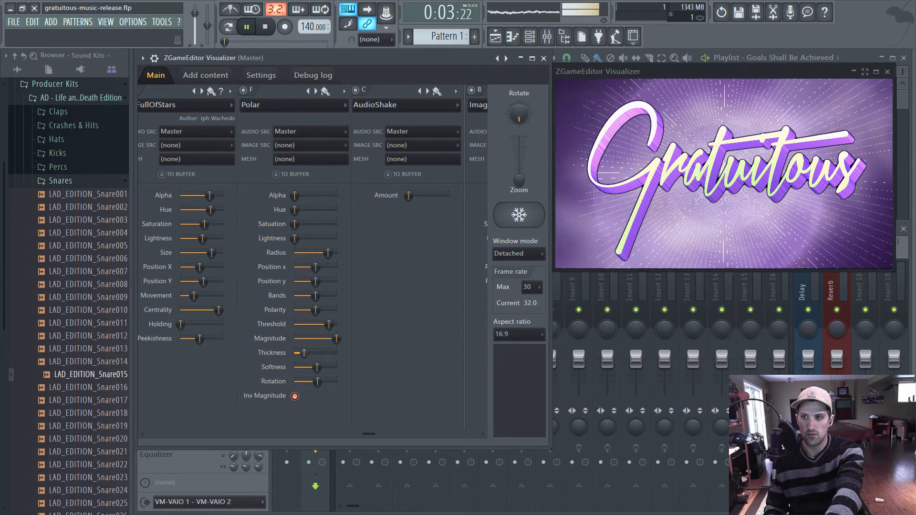
{"action": "left_click", "coordinate": [264, 27]}
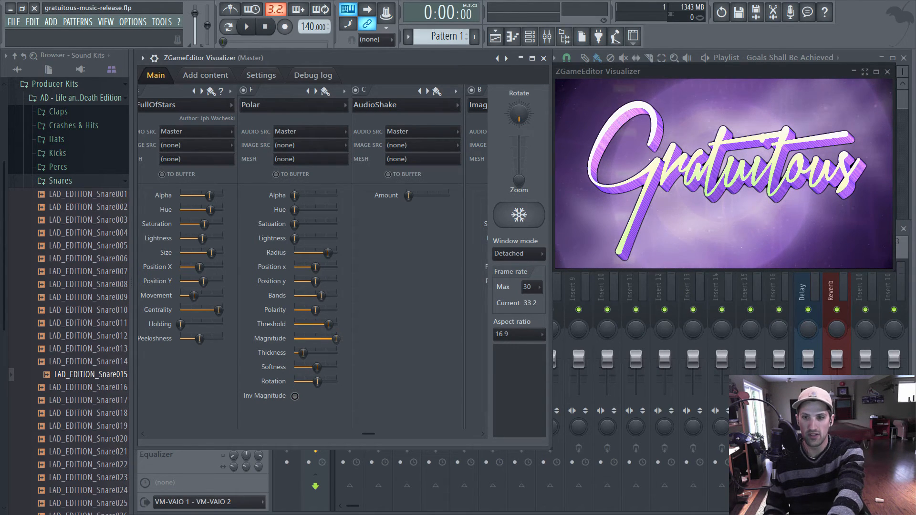
{"action": "left_click", "coordinate": [246, 27]}
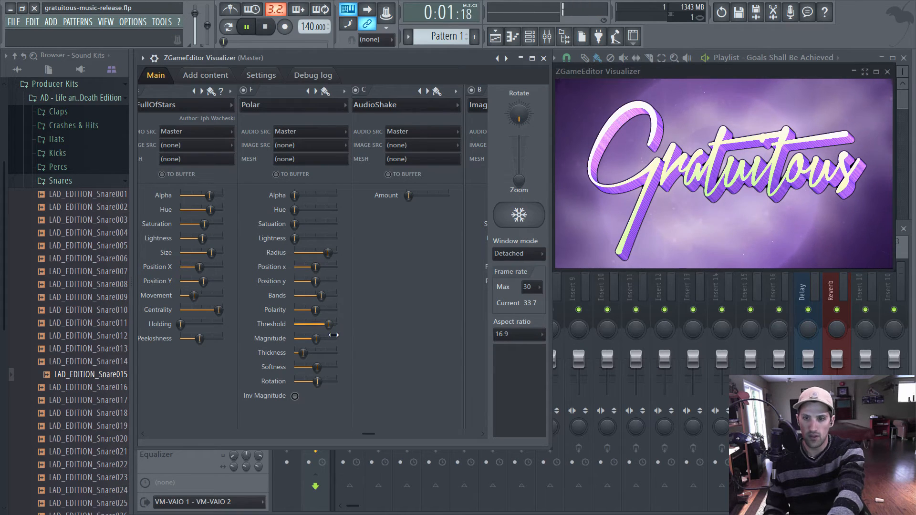
{"action": "left_click", "coordinate": [264, 27]}
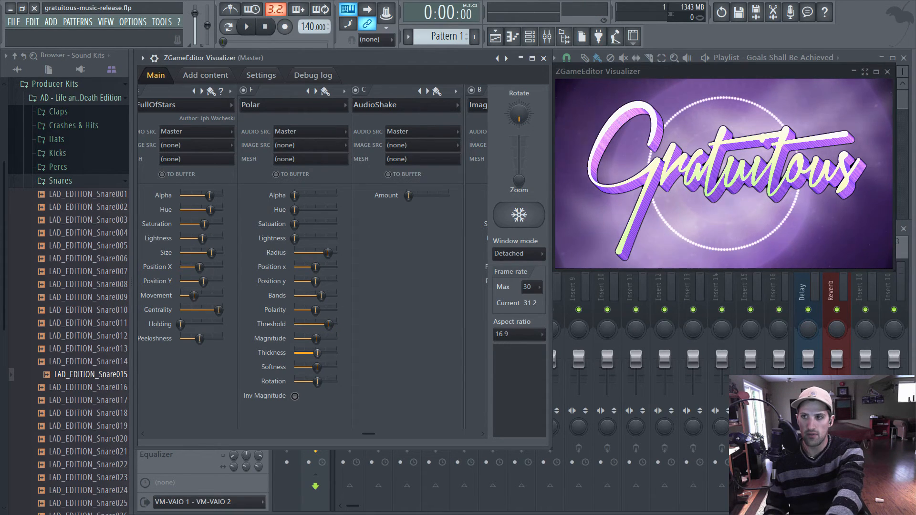
Step: Retune Polar's radius, polarity and position x into a smooth white circle, previewing playback
{"action": "left_click", "coordinate": [245, 27]}
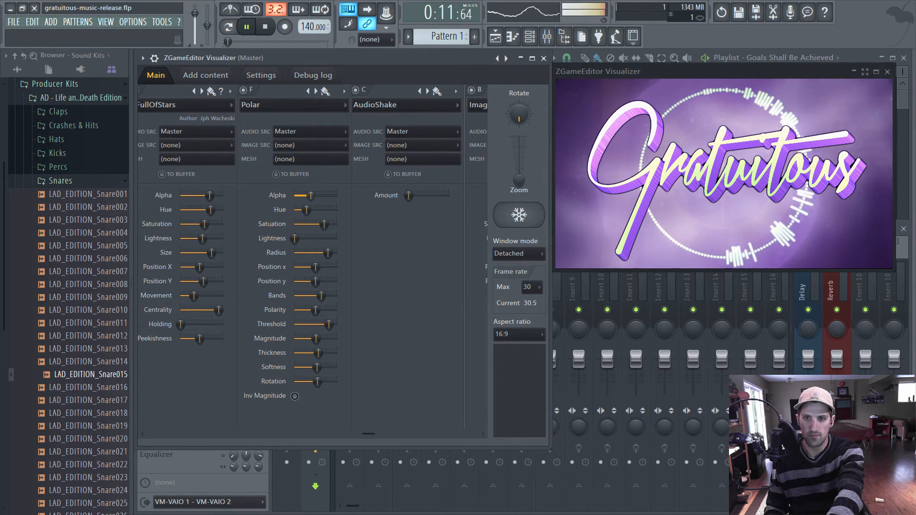
{"action": "left_click", "coordinate": [264, 27]}
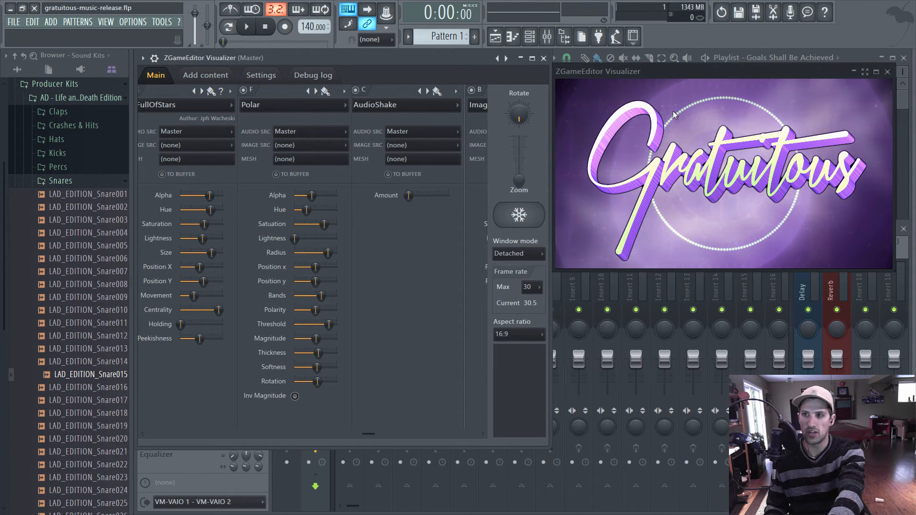
{"action": "mouse_move", "coordinate": [682, 130]}
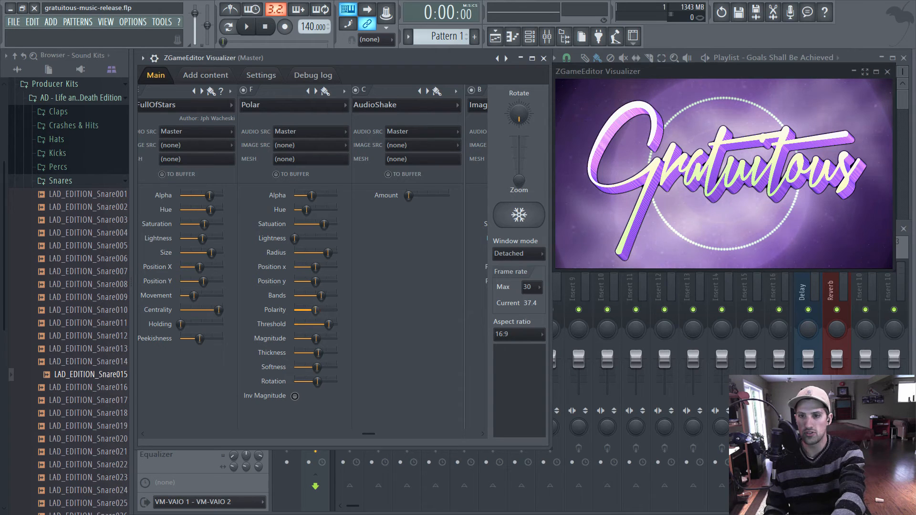
{"action": "left_click", "coordinate": [245, 27]}
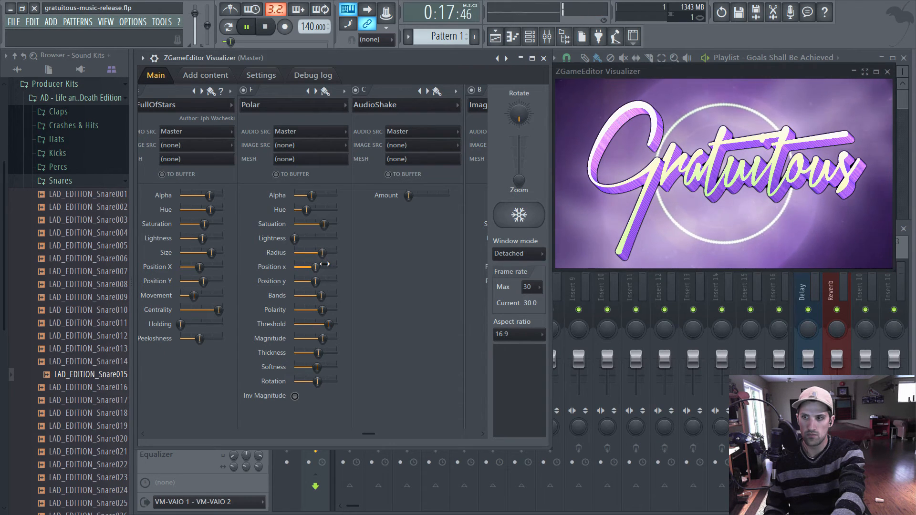
{"action": "left_click", "coordinate": [264, 27]}
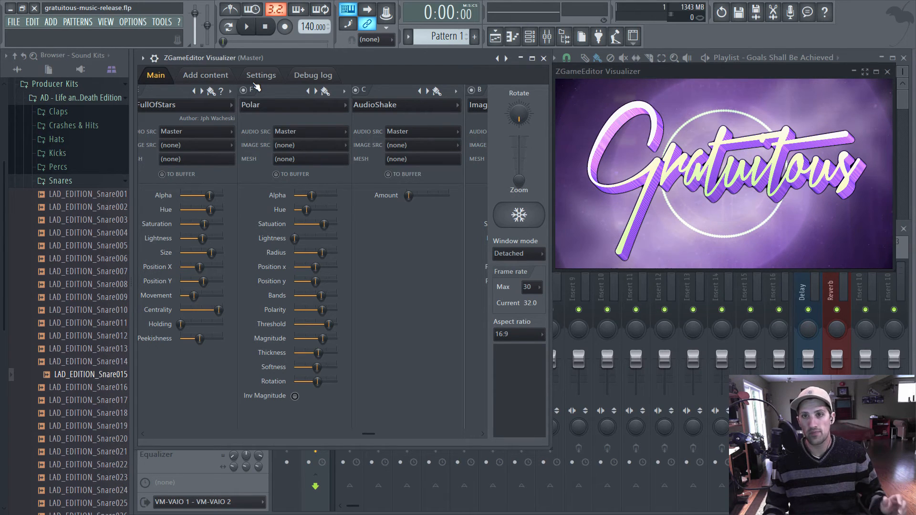
Step: Open video export with the YouTube HD 1920x1080 30 fps preset and advanced settings shown
{"action": "left_click", "coordinate": [260, 75]}
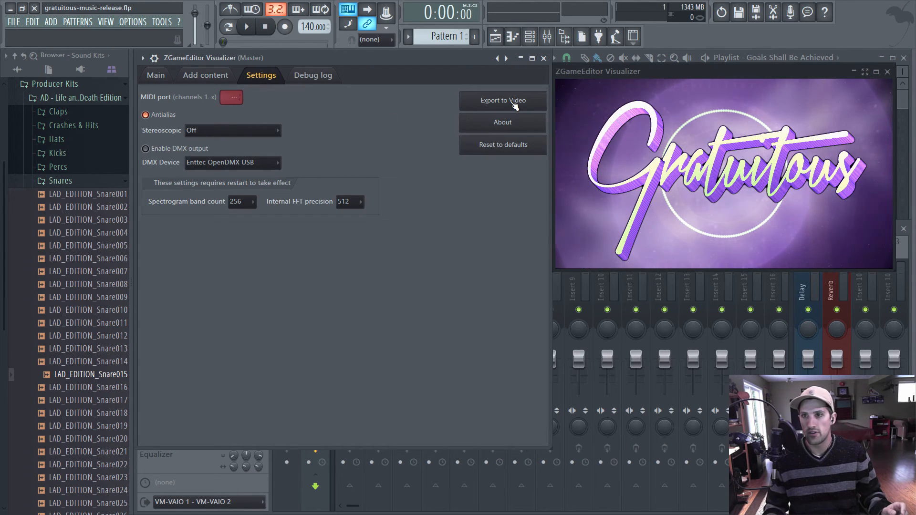
{"action": "left_click", "coordinate": [502, 101]}
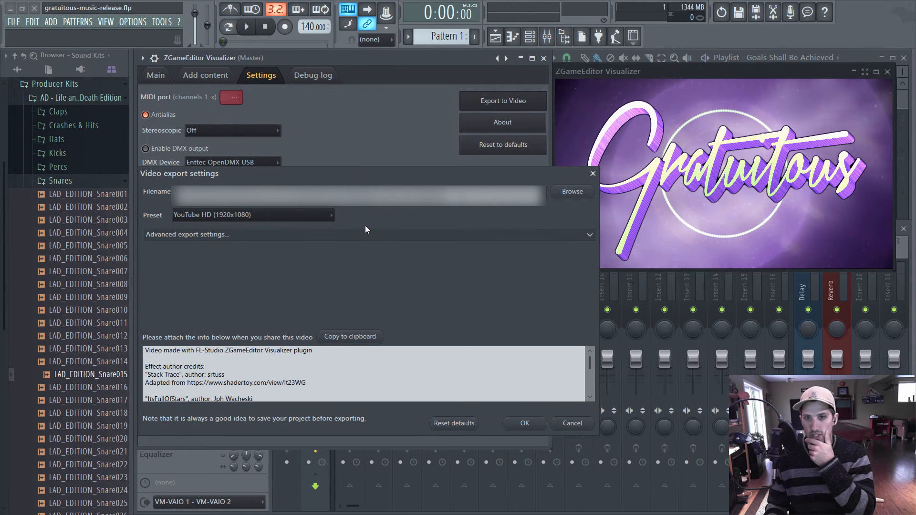
{"action": "left_click", "coordinate": [252, 215]}
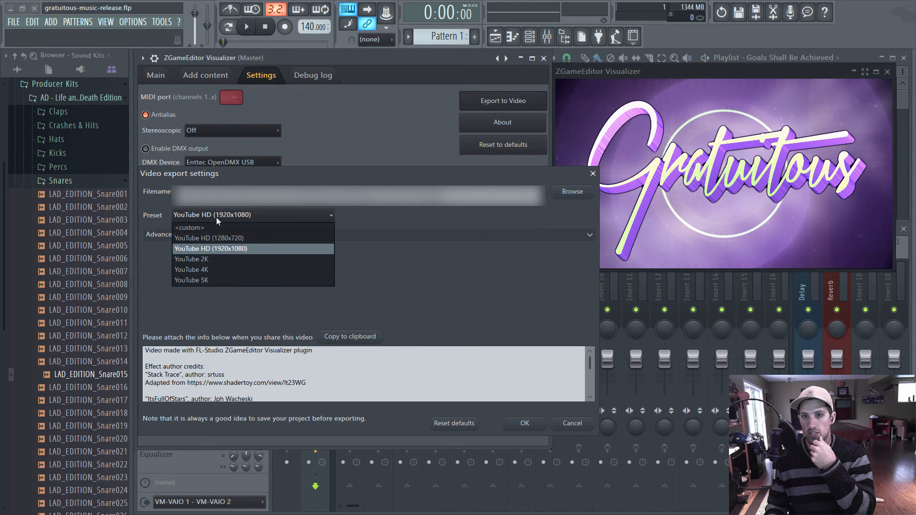
{"action": "left_click", "coordinate": [210, 248]}
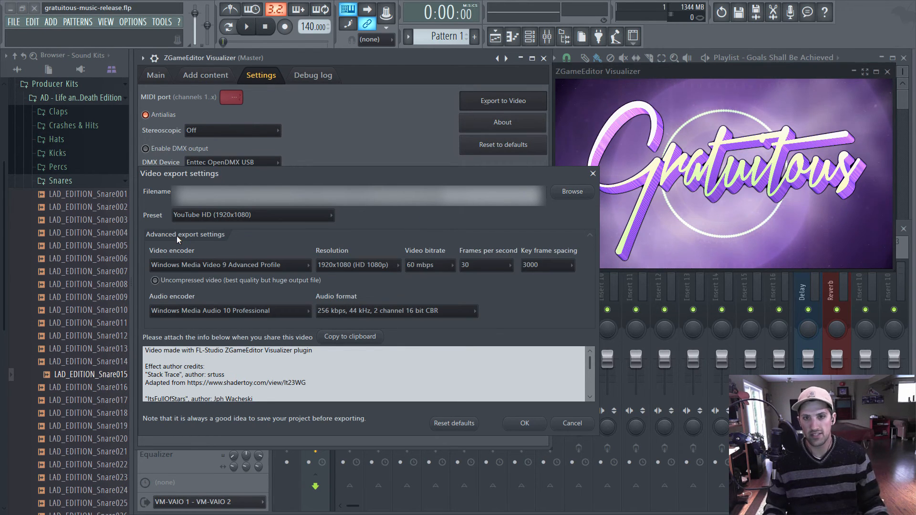
{"action": "mouse_move", "coordinate": [440, 274]}
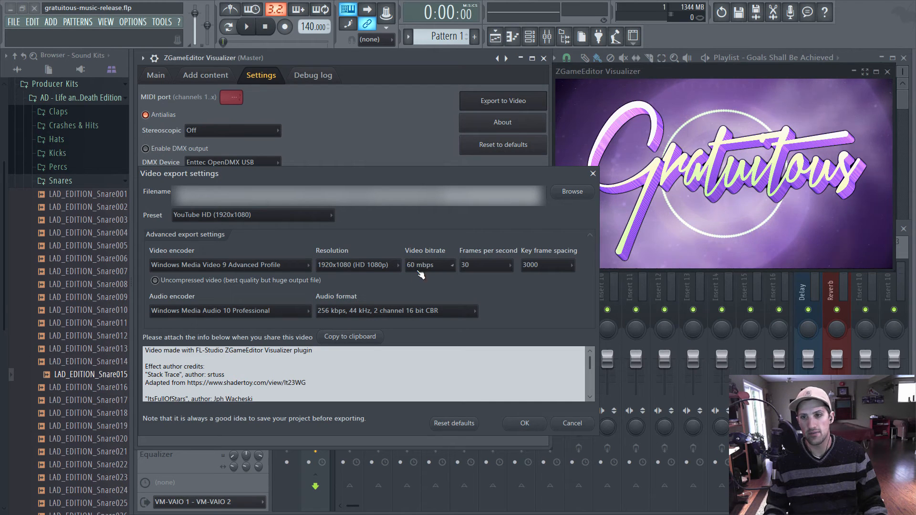
{"action": "mouse_move", "coordinate": [374, 324]}
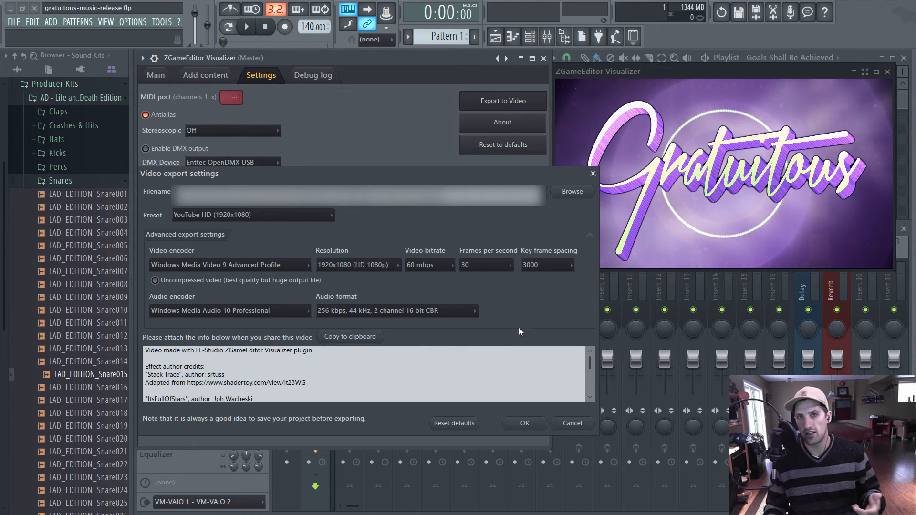
{"action": "mouse_move", "coordinate": [699, 164]}
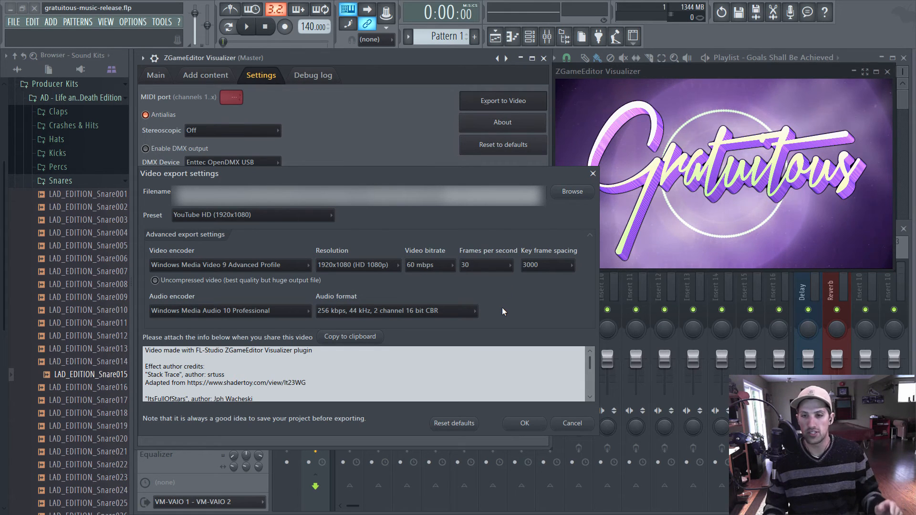
{"action": "mouse_move", "coordinate": [504, 414]}
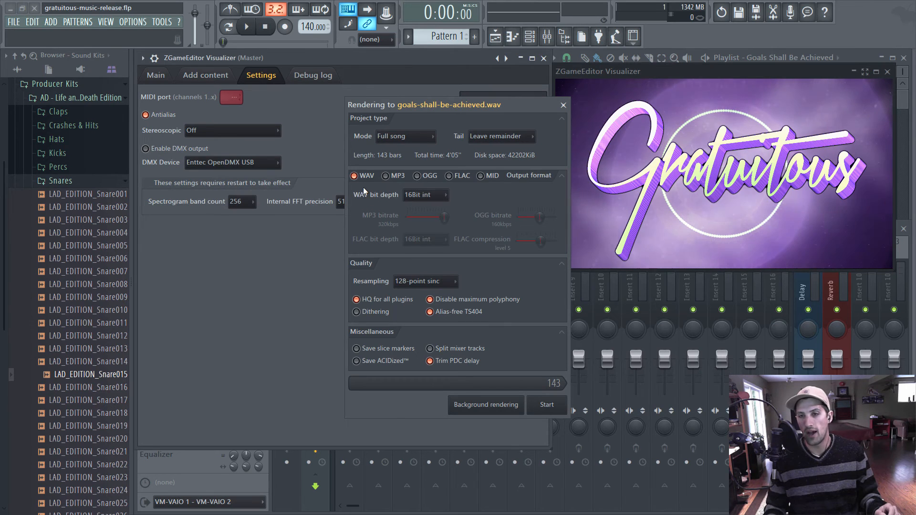
Step: Untick WAV output and close the Rendering window without rendering
{"action": "left_click", "coordinate": [354, 175]}
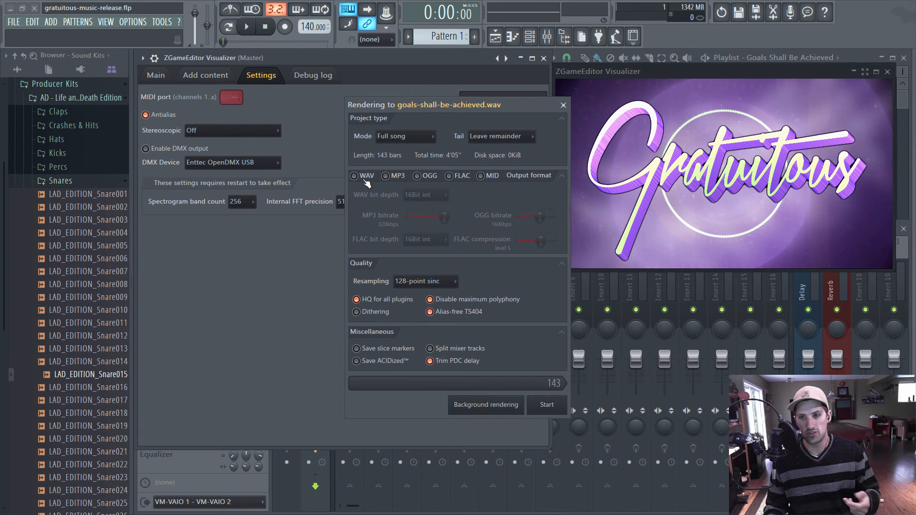
{"action": "left_click", "coordinate": [546, 404]}
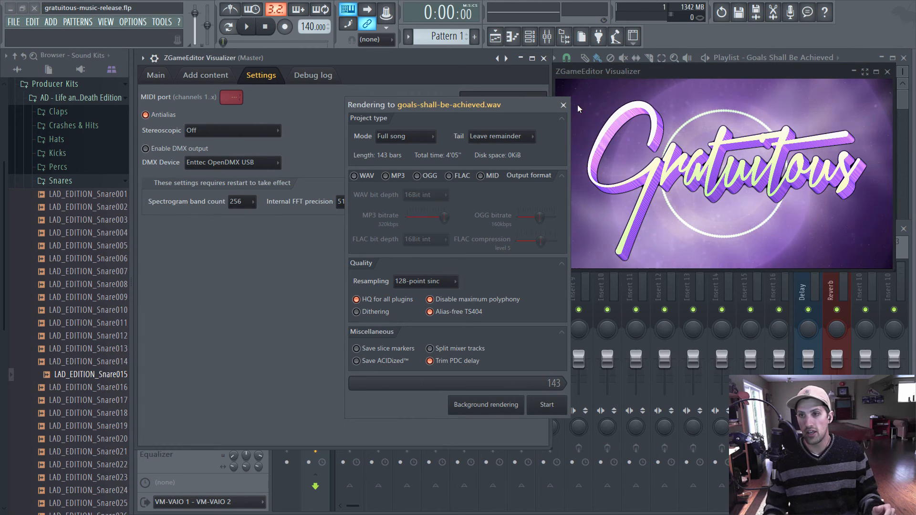
{"action": "left_click", "coordinate": [563, 105]}
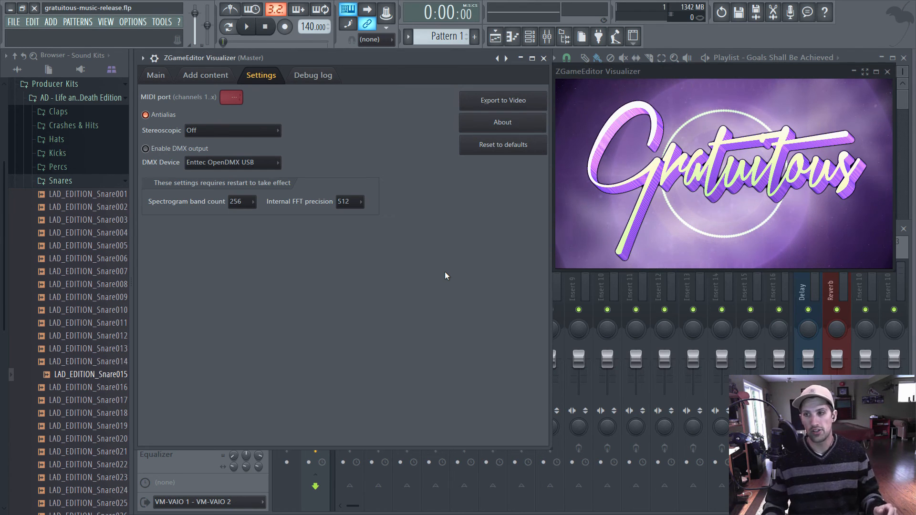
{"action": "mouse_move", "coordinate": [447, 295]}
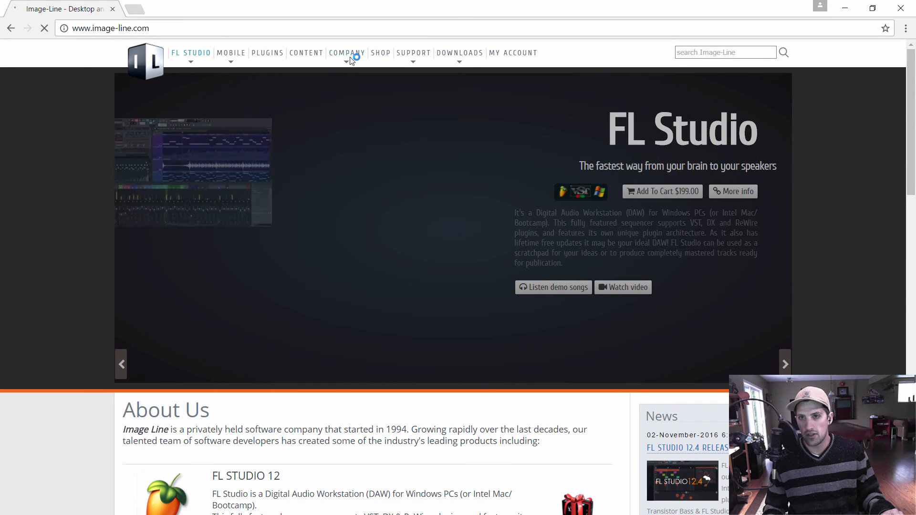
Step: Open Image-Line's 'Render Videos From FL Studio' news article and scroll through it
{"action": "left_click", "coordinate": [687, 447]}
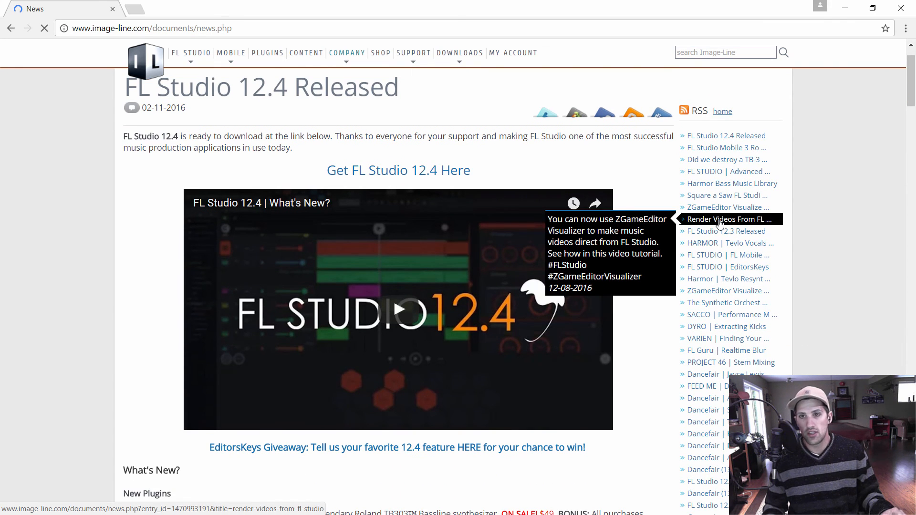
{"action": "left_click", "coordinate": [729, 219]}
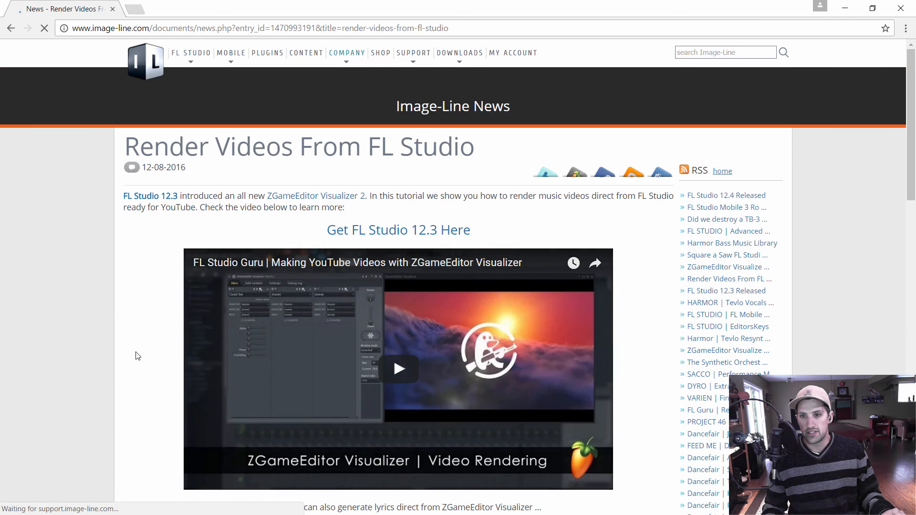
{"action": "mouse_move", "coordinate": [87, 374]}
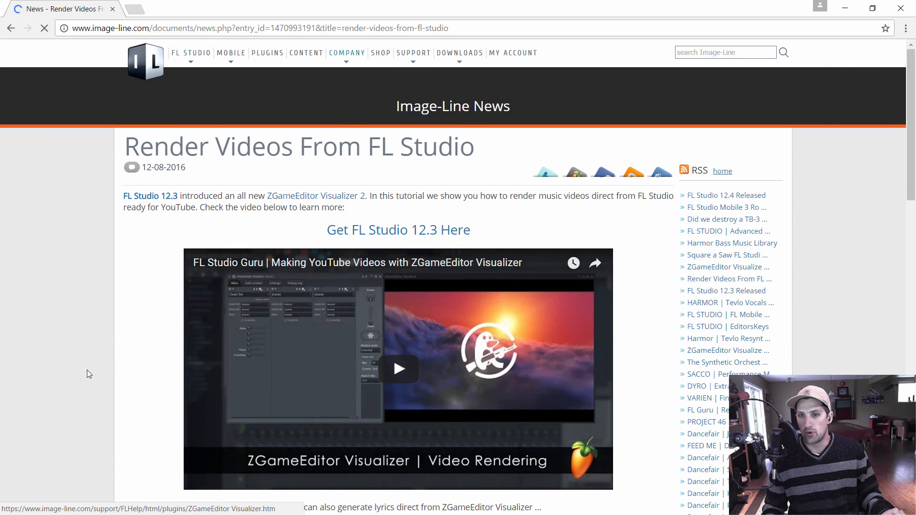
{"action": "scroll", "scroll_direction": "down", "scroll_amount": 3}
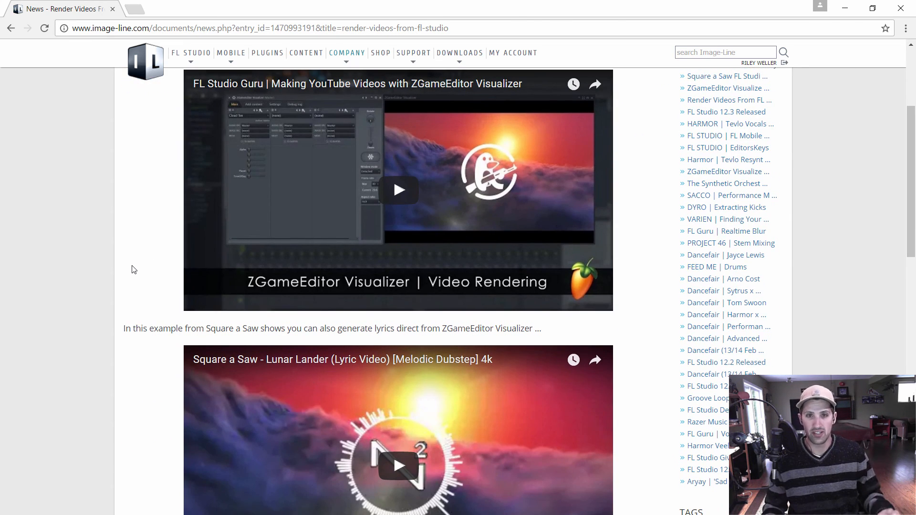
{"action": "scroll", "scroll_direction": "up", "scroll_amount": 3}
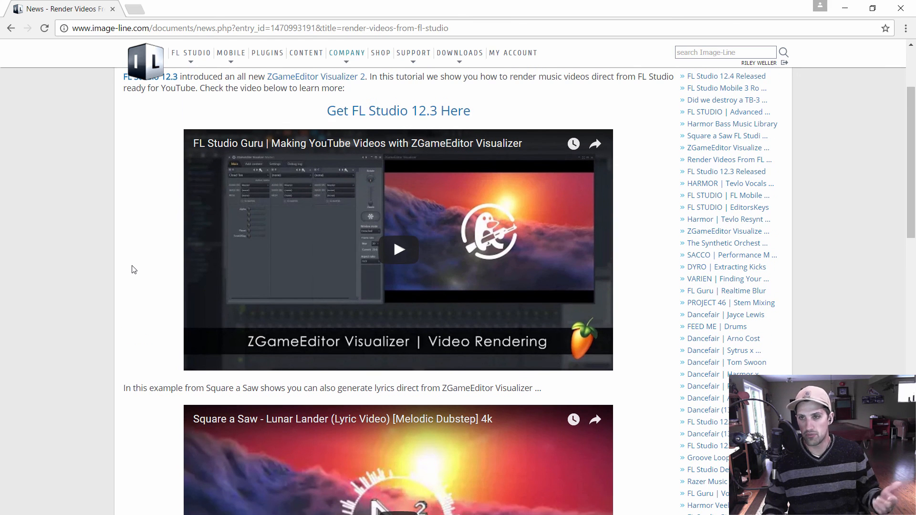
{"action": "scroll", "scroll_direction": "down", "scroll_amount": 3}
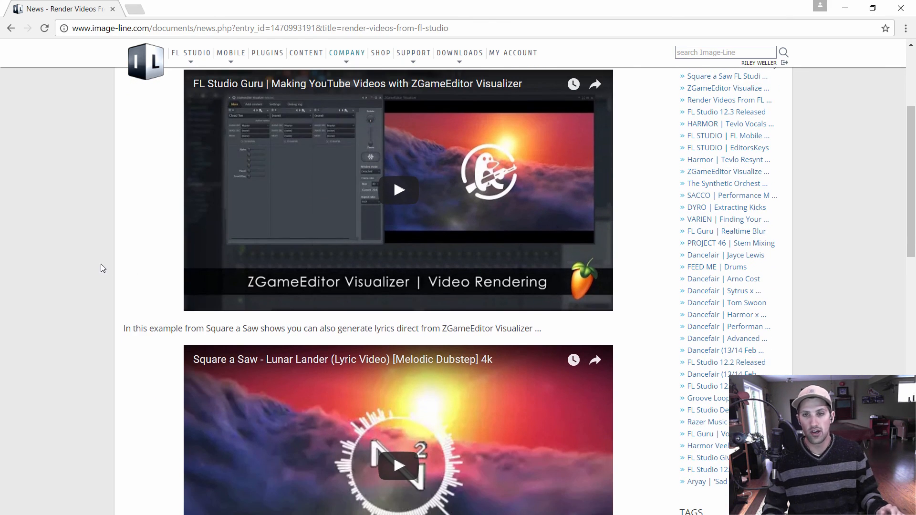
{"action": "scroll", "scroll_direction": "up", "scroll_amount": 3}
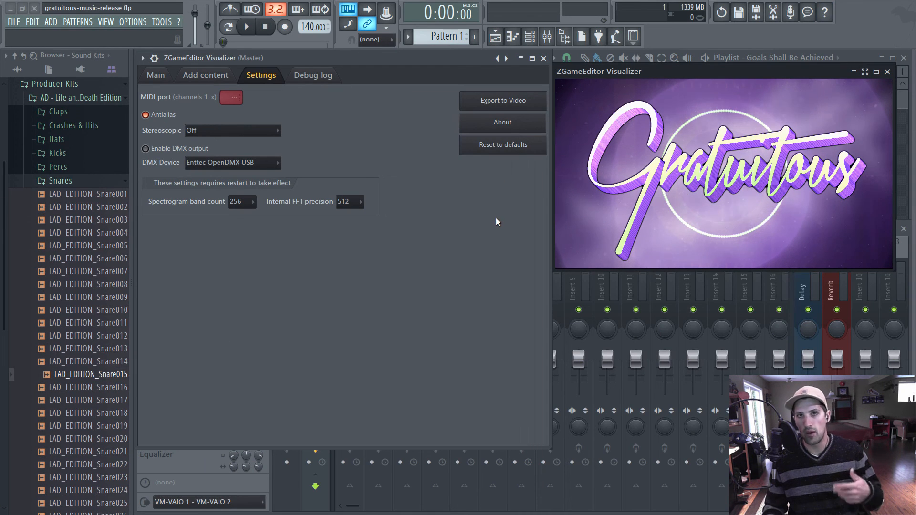
{"action": "mouse_move", "coordinate": [354, 130]}
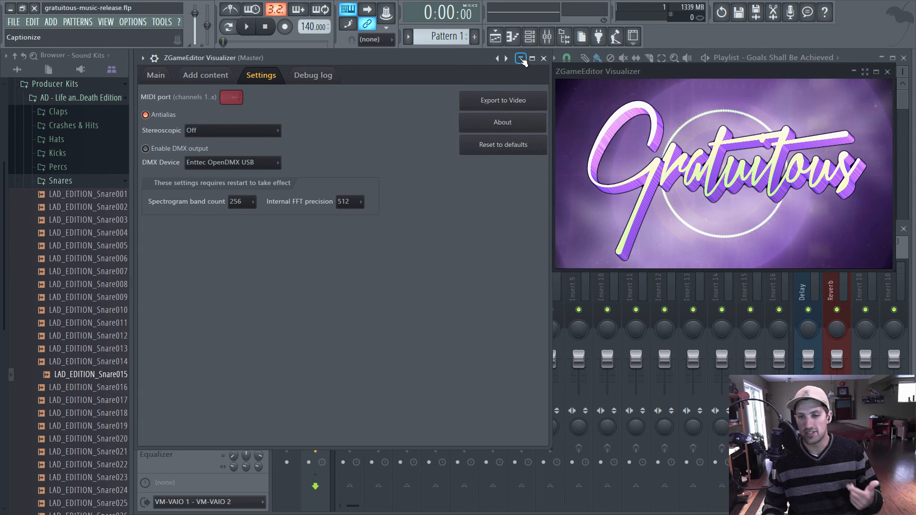
Step: Minimize the ZGameEditor Visualizer plugin window
{"action": "left_click", "coordinate": [520, 57]}
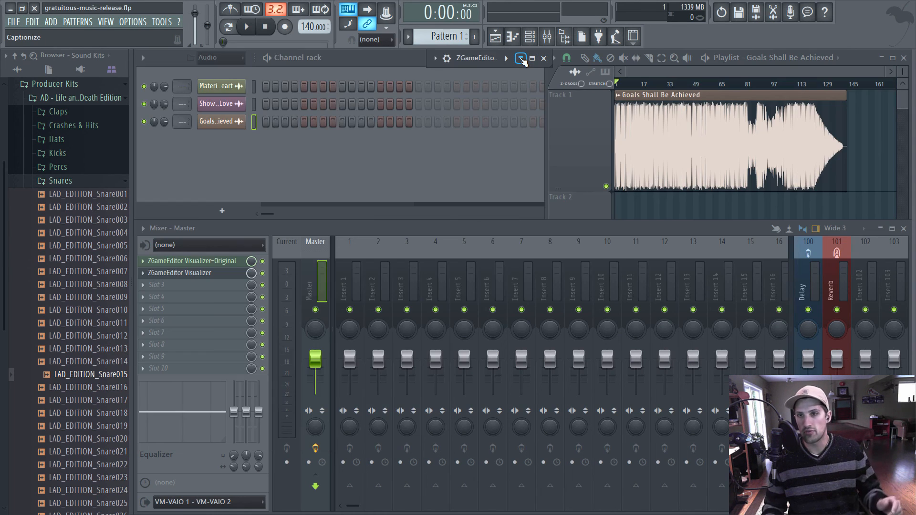